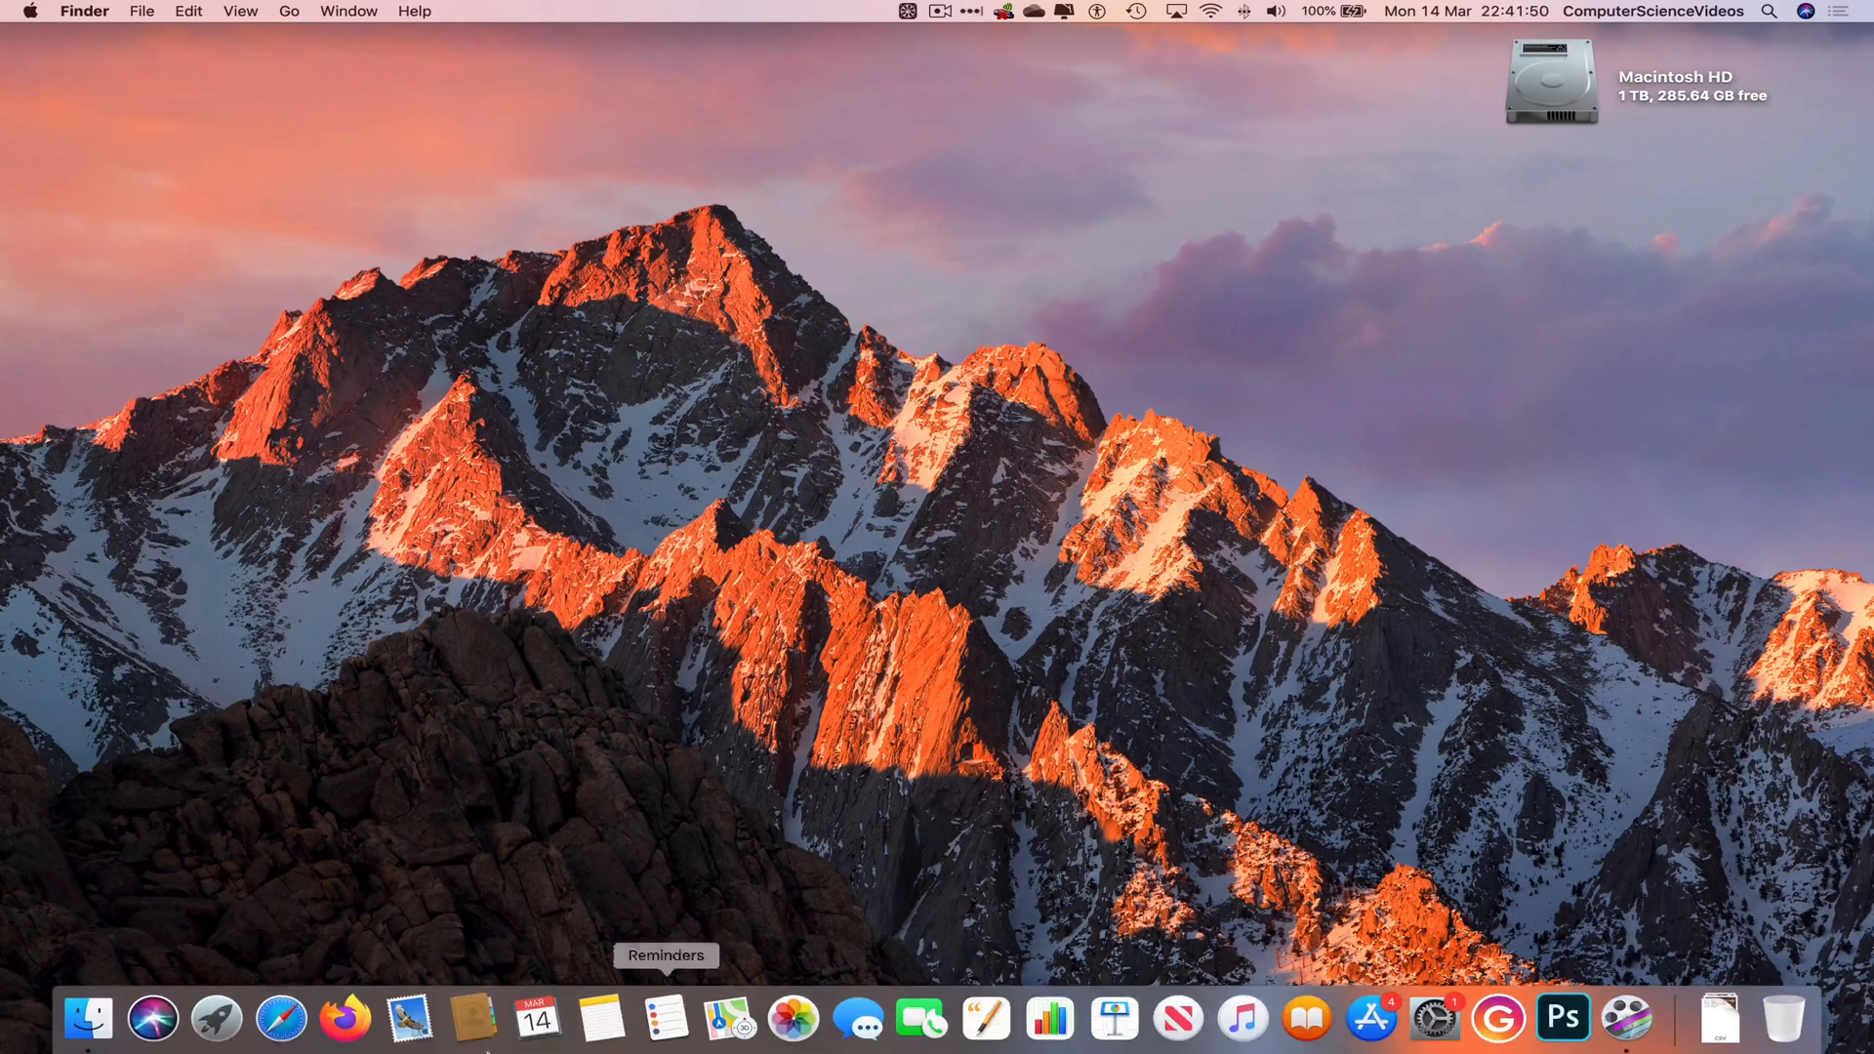
mouse_move(281, 1019)
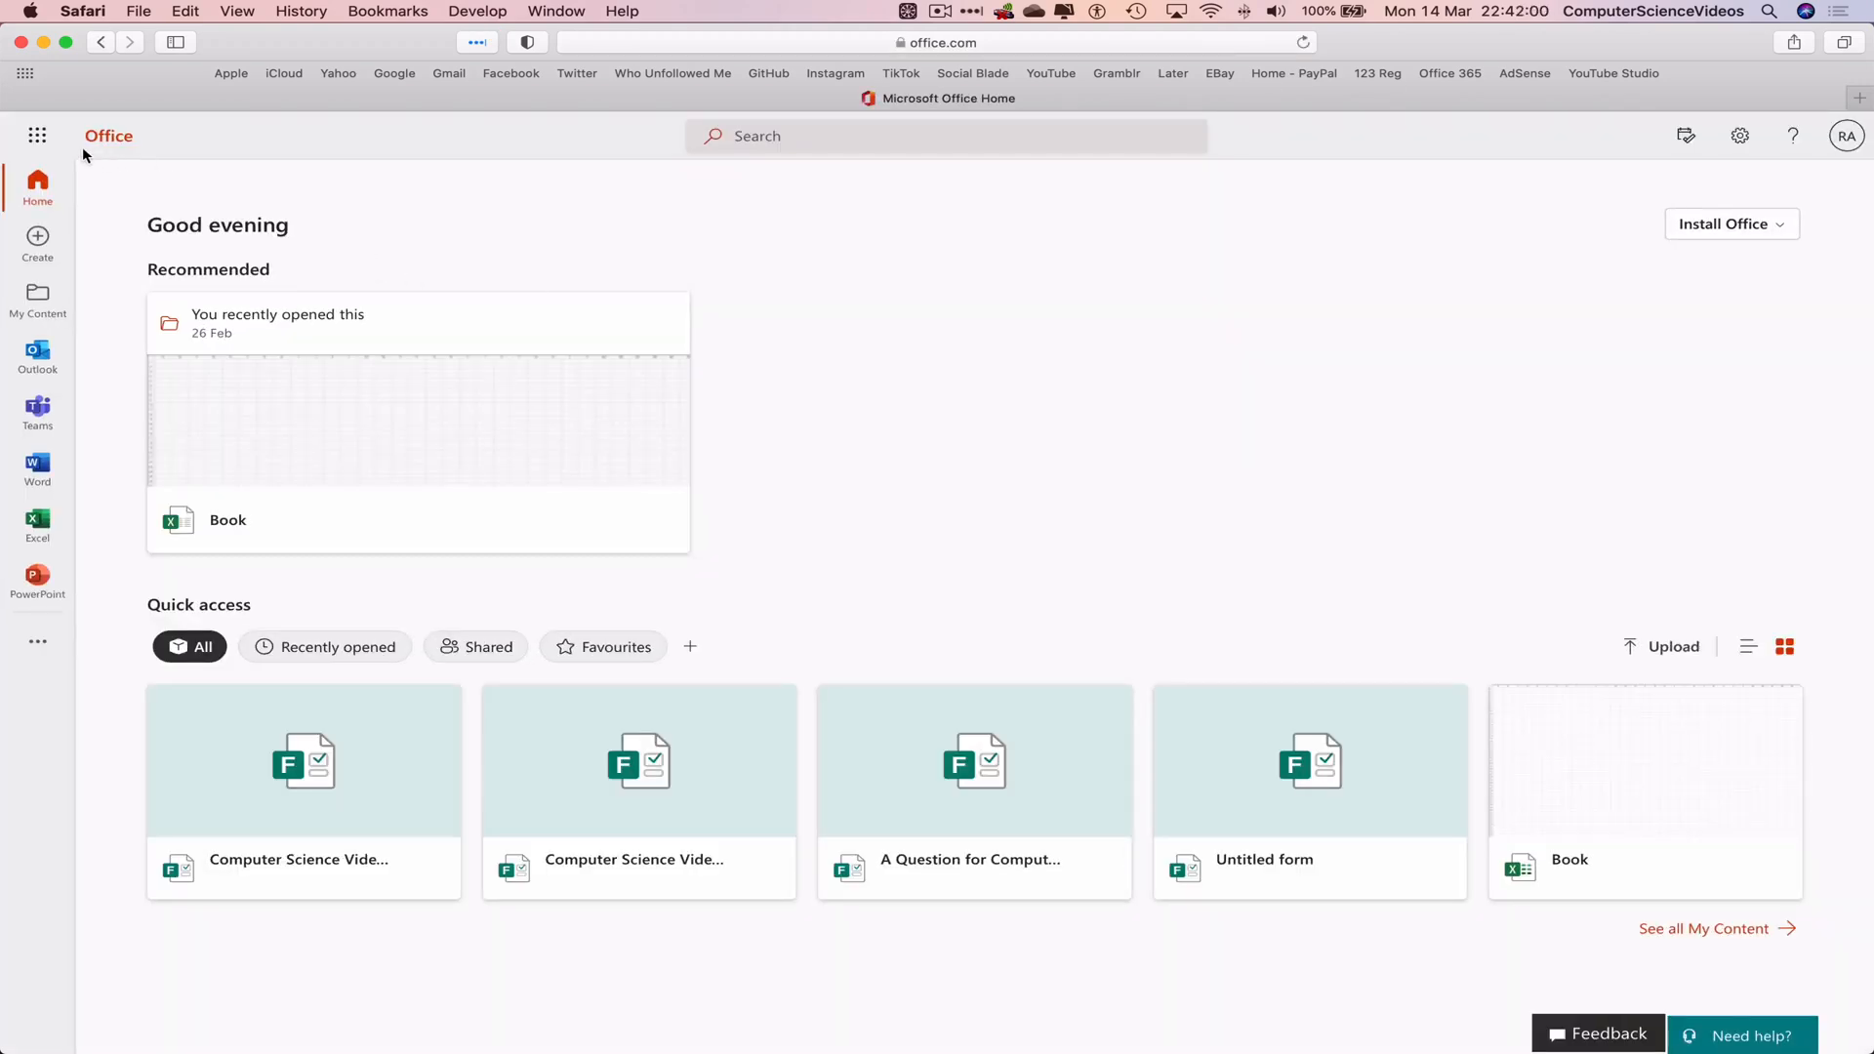
Step: Launch Microsoft Forms from the Microsoft 365 app launcher's All apps list
left_click(23, 135)
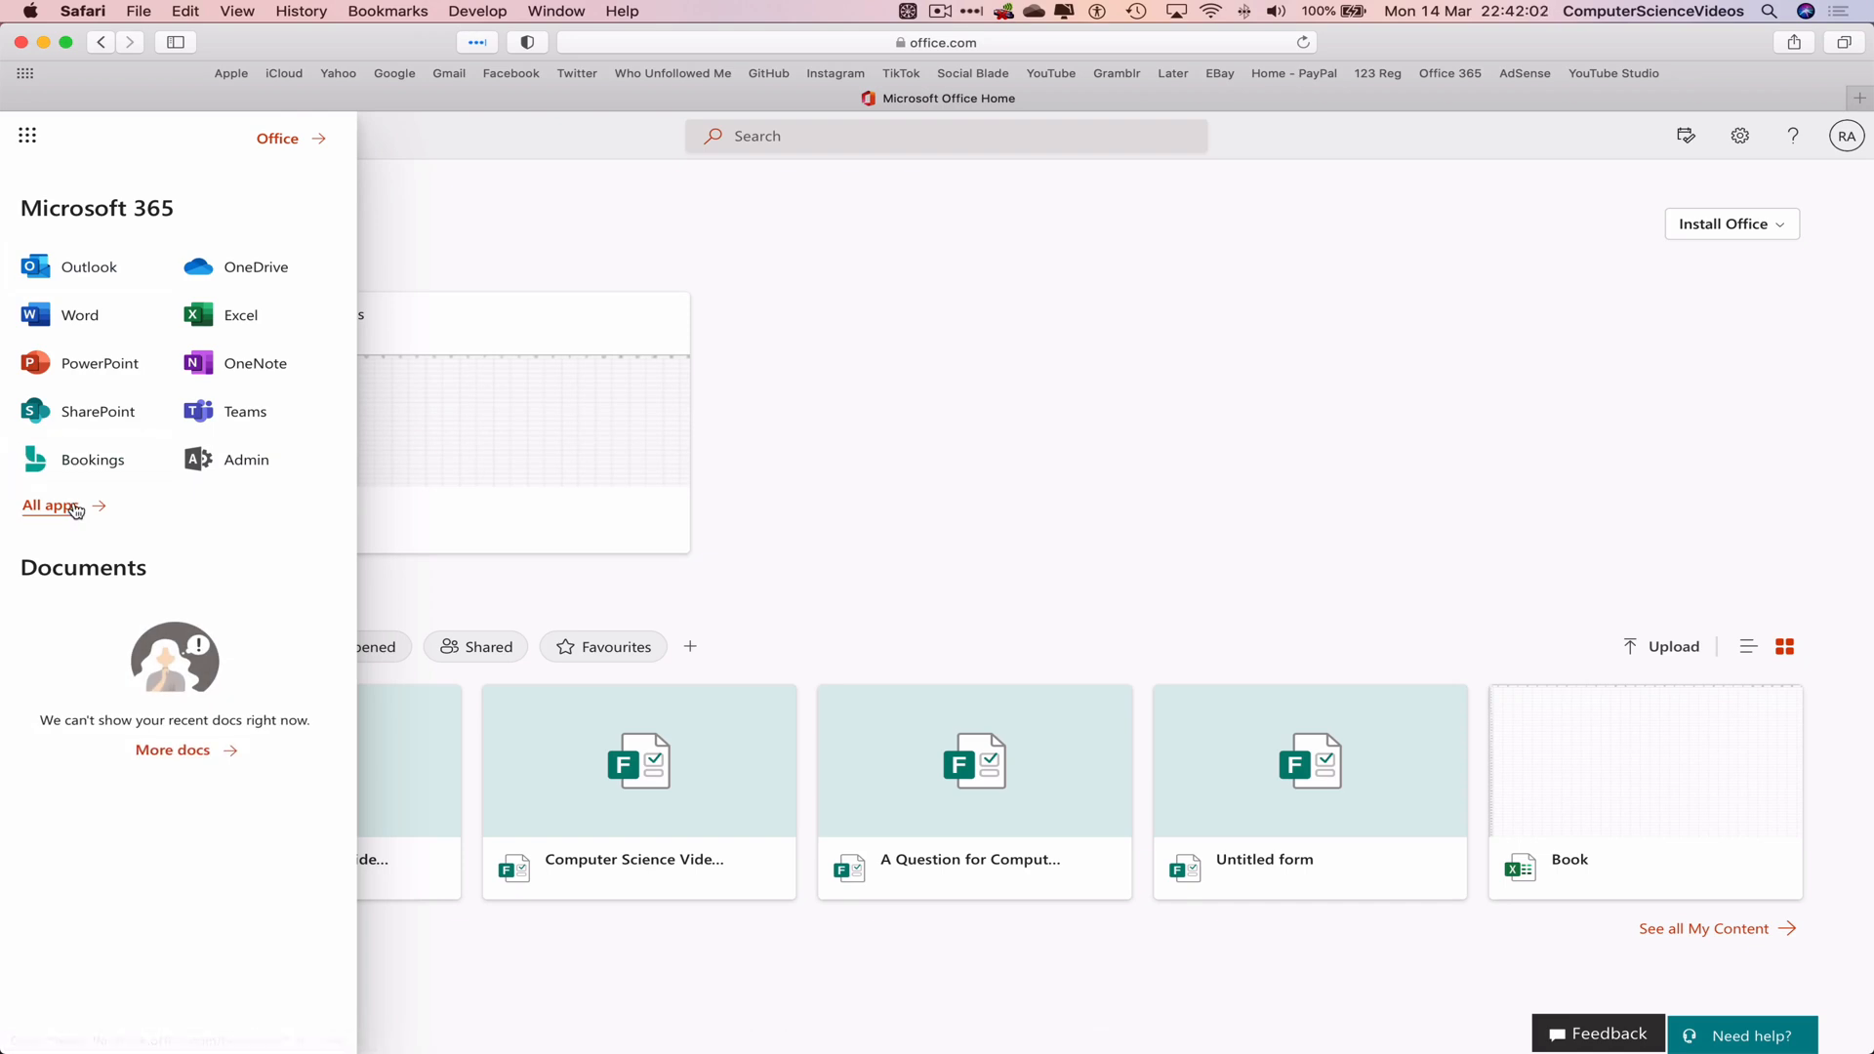
left_click(51, 505)
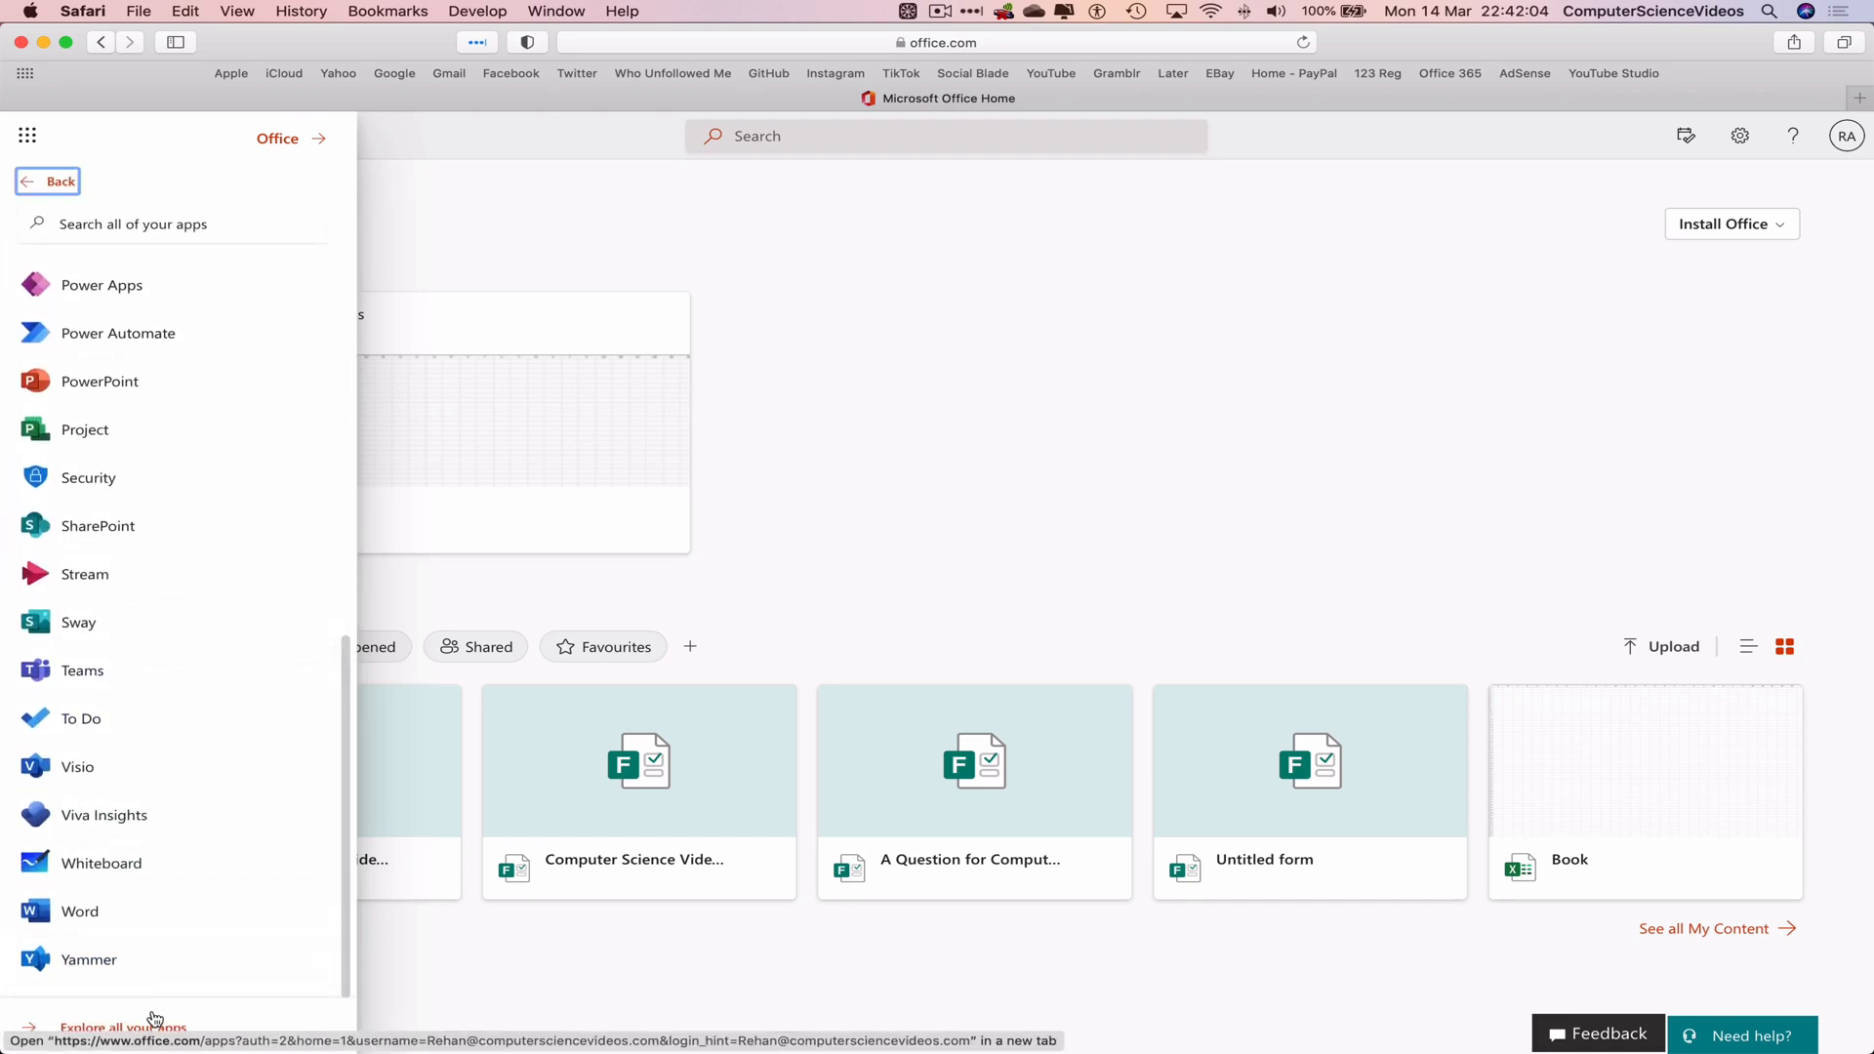
left_click(121, 1027)
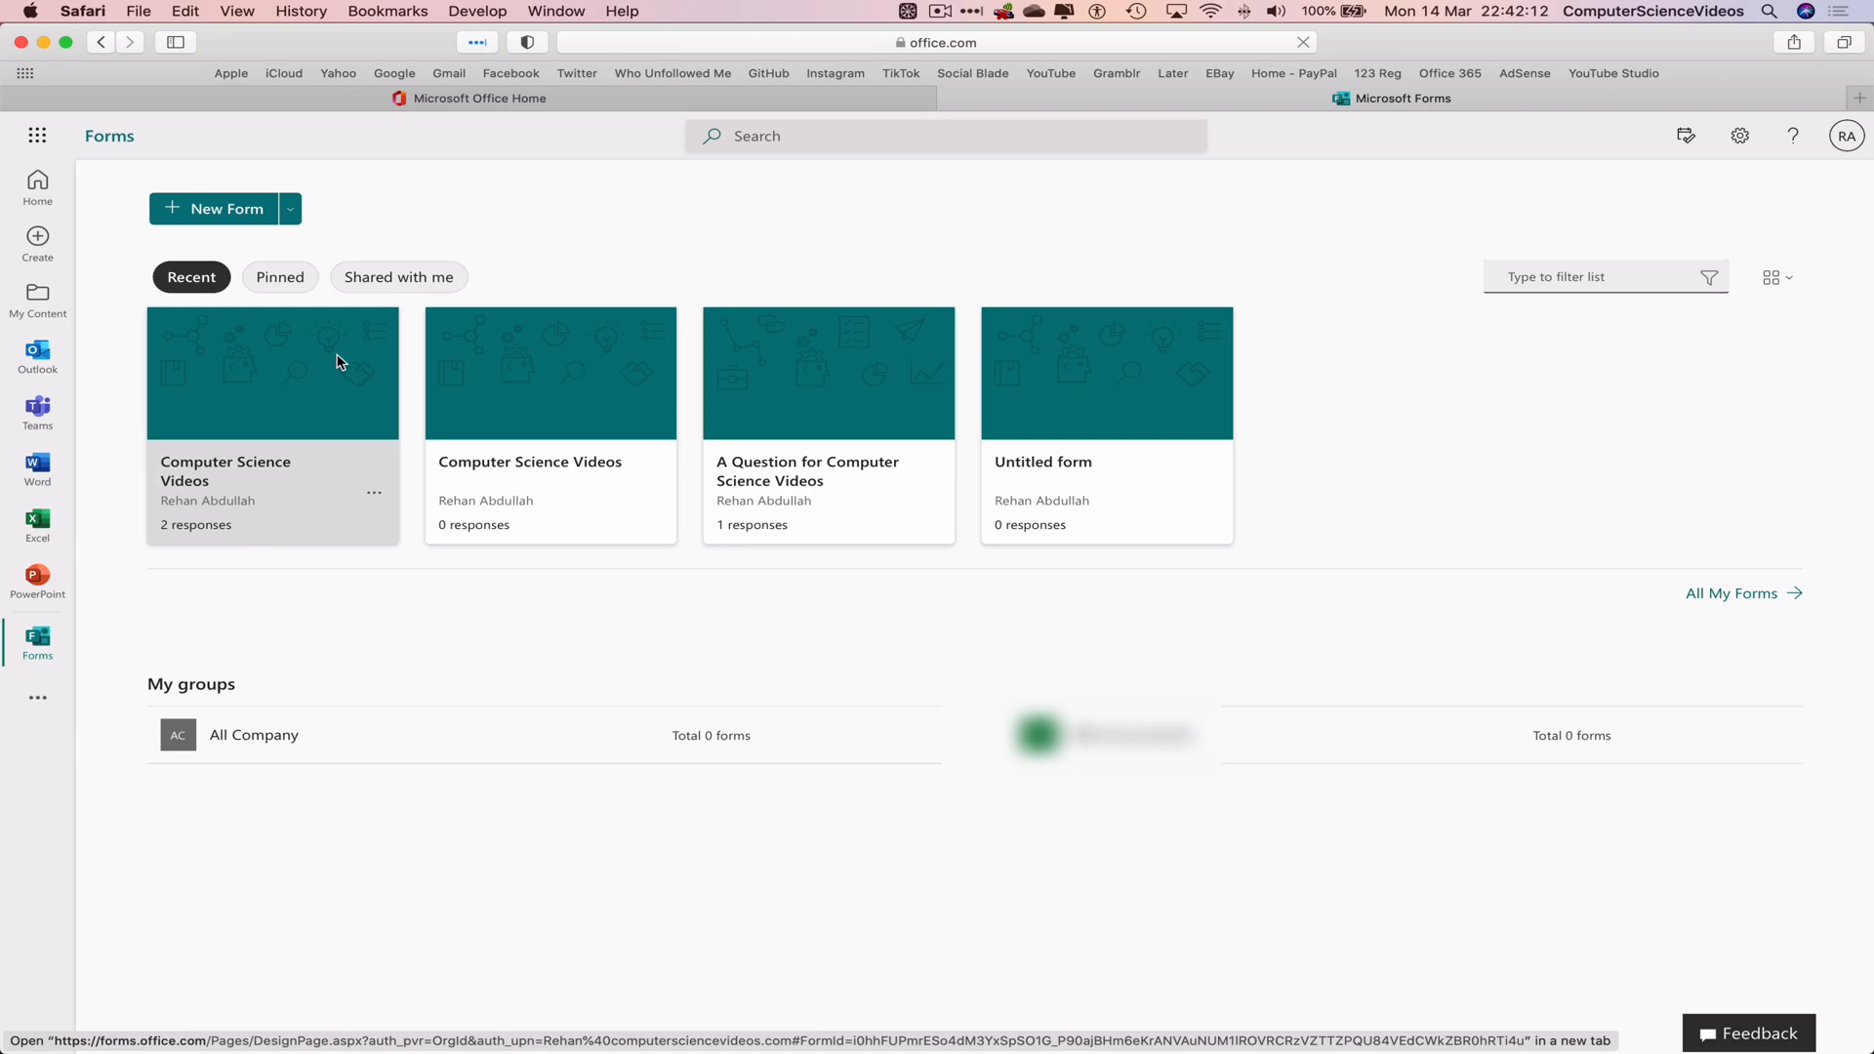
Step: In the Computer Science Videos form, duplicate star-rating question 2 and request deletion of the copy
left_click(274, 371)
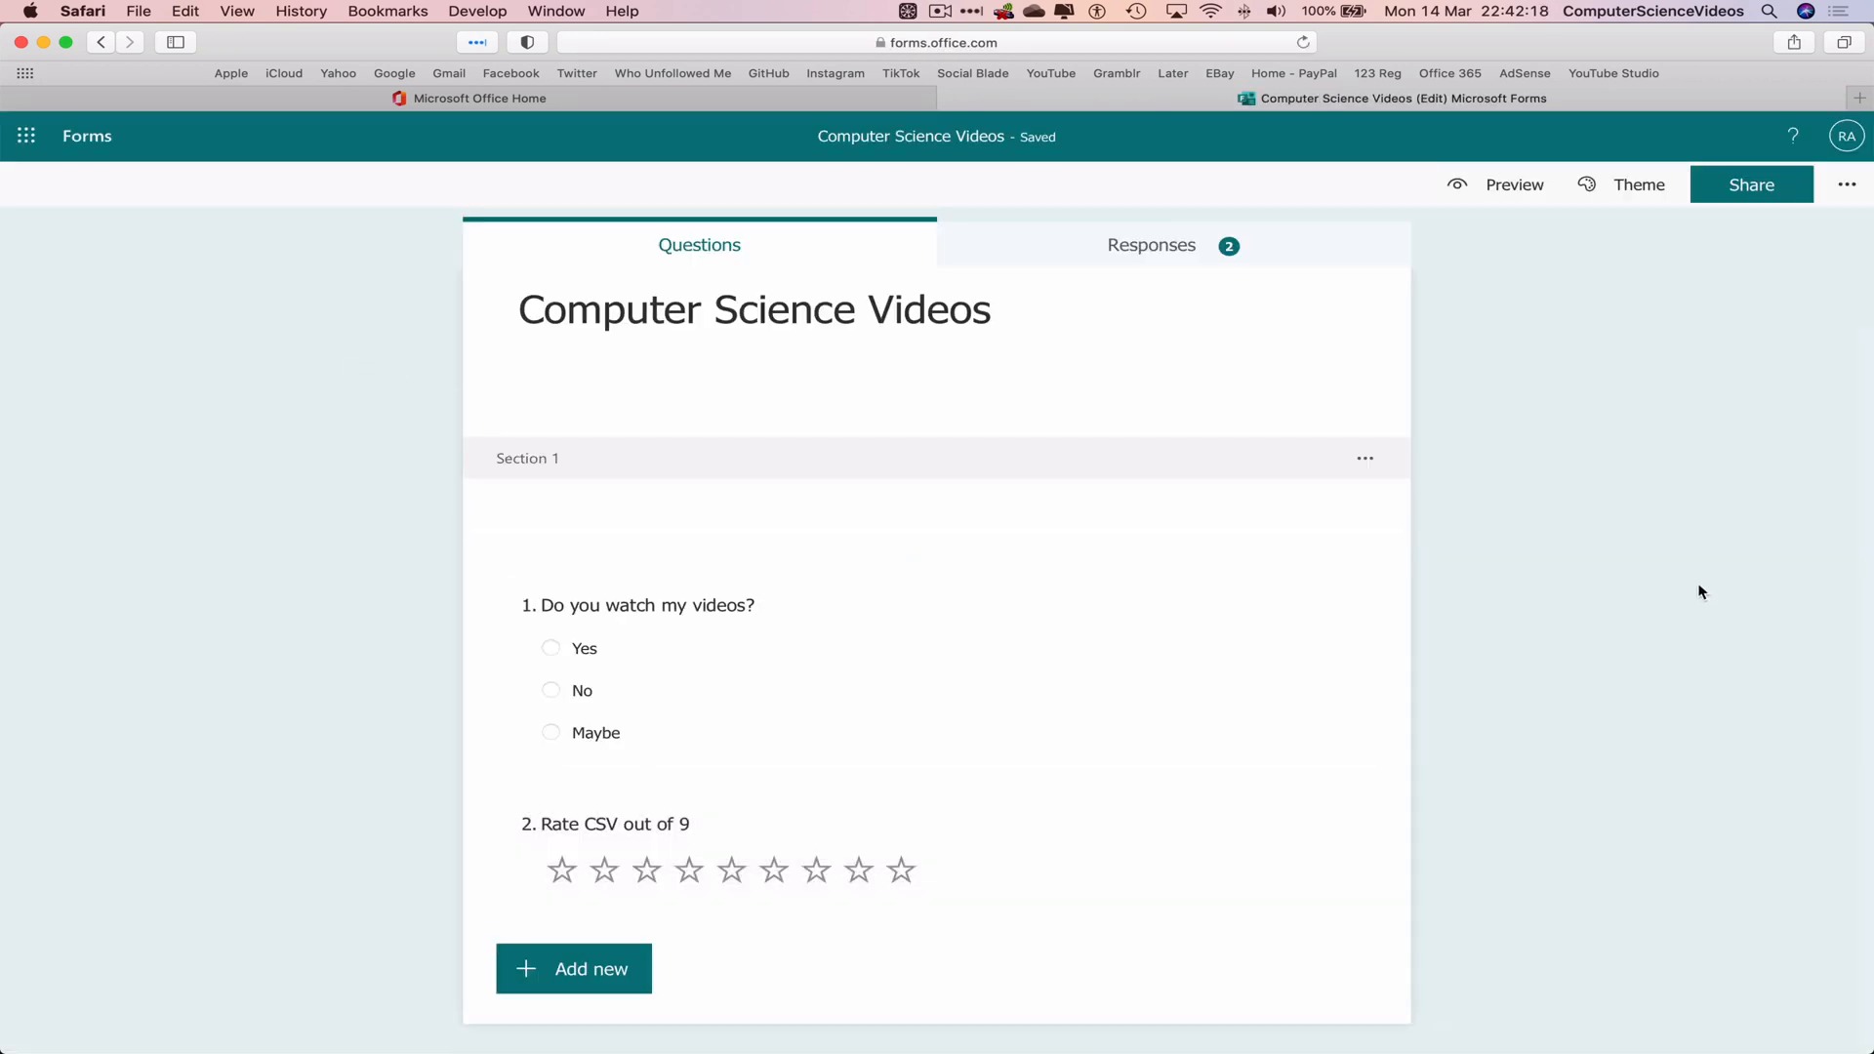
mouse_move(997, 802)
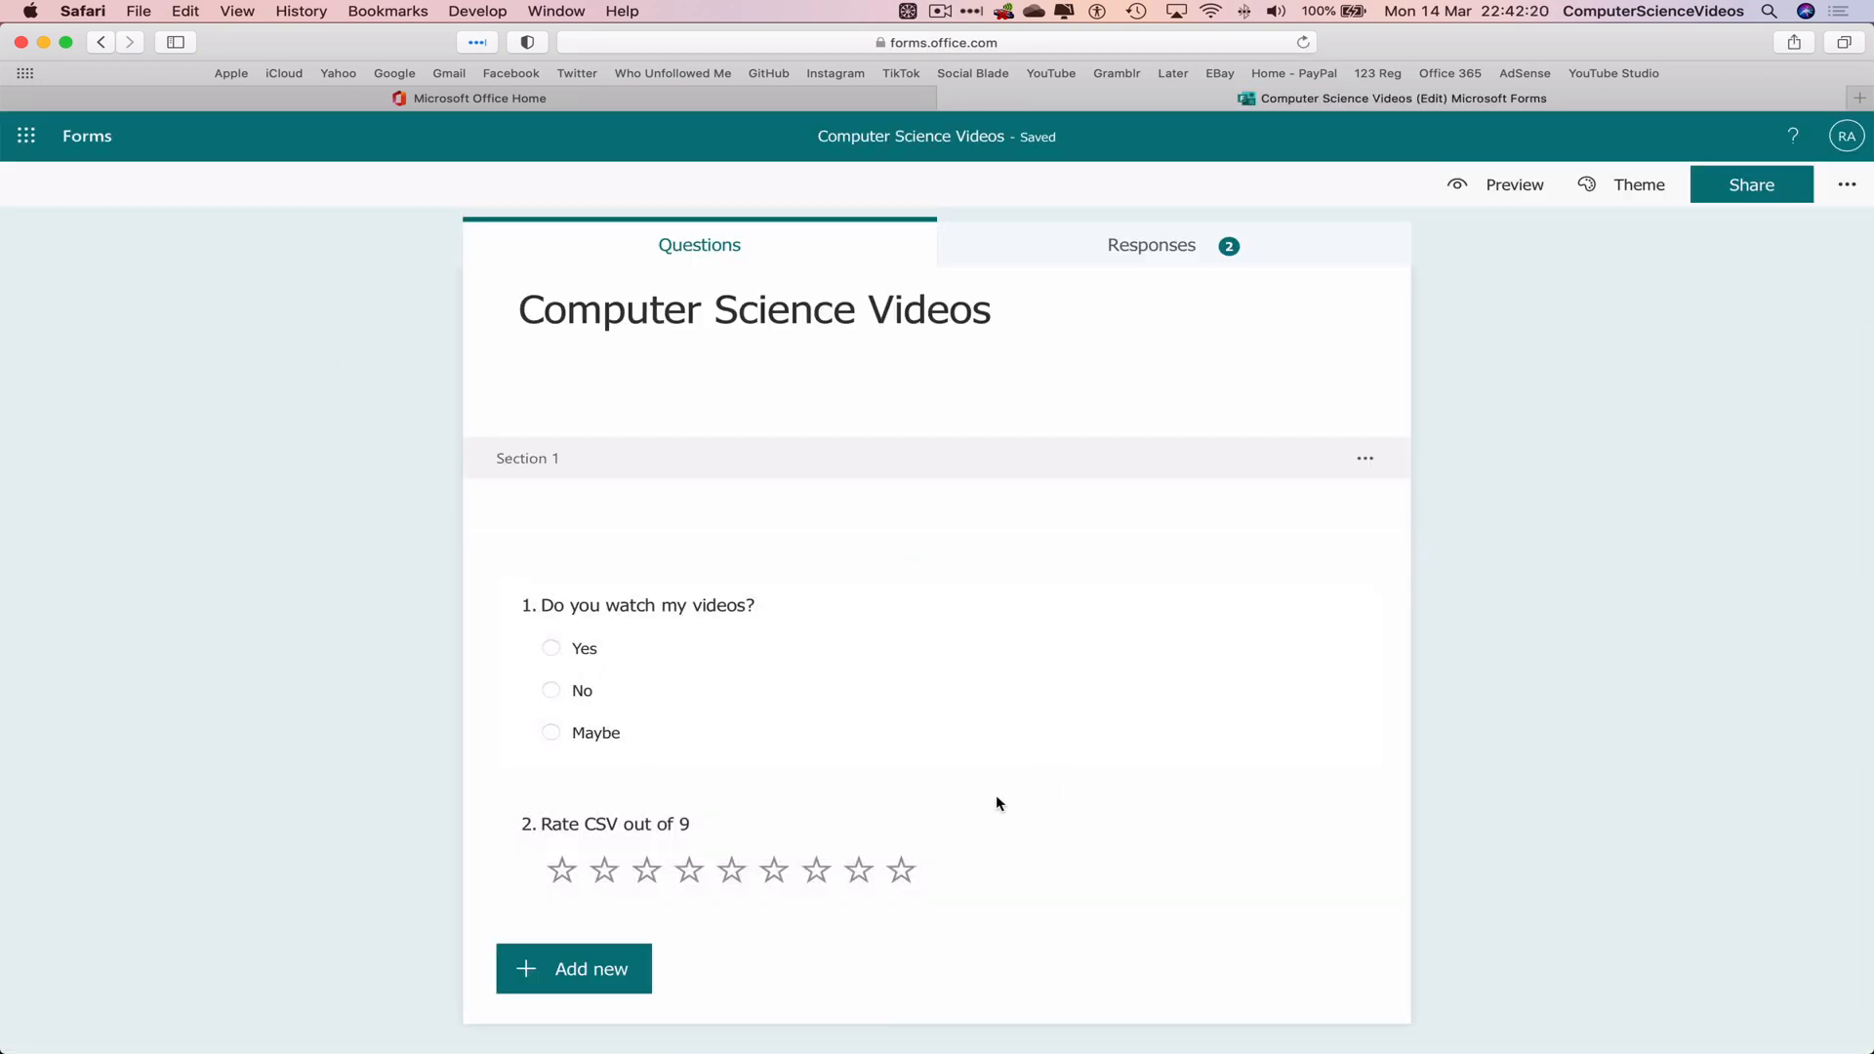
left_click(646, 824)
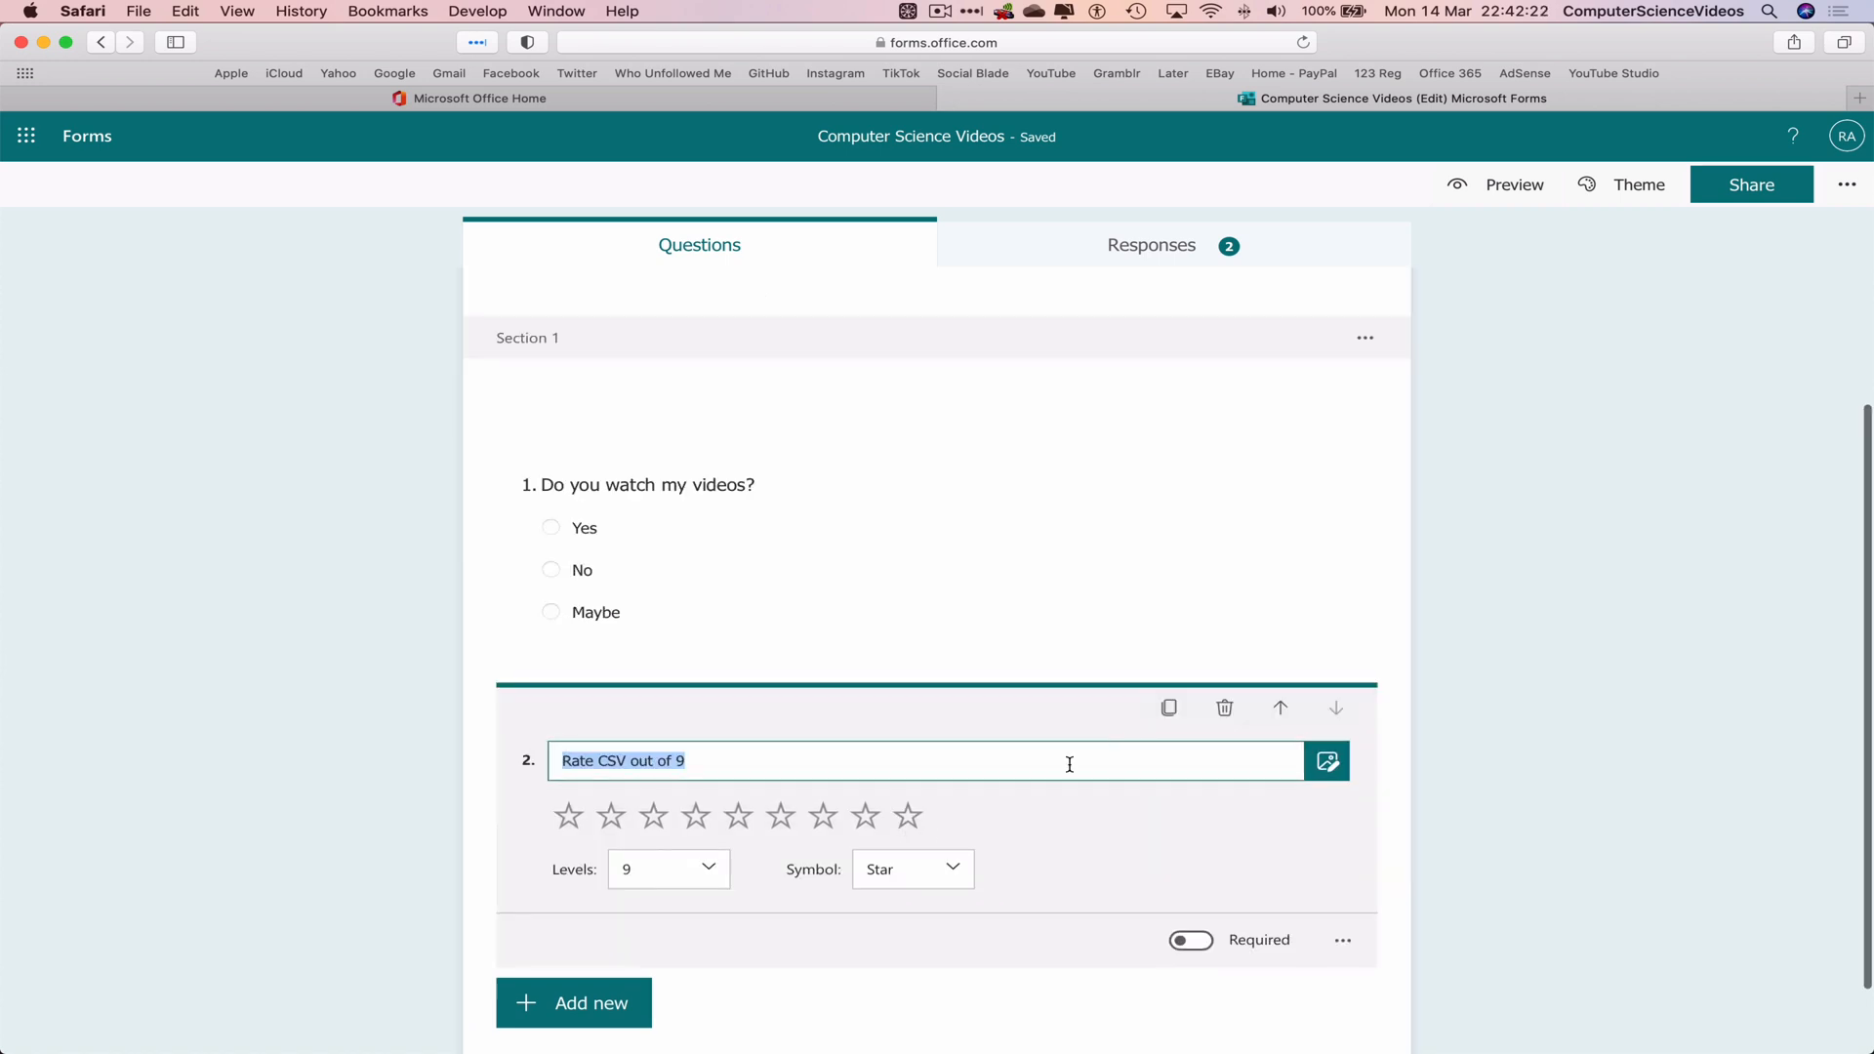
mouse_move(1167, 707)
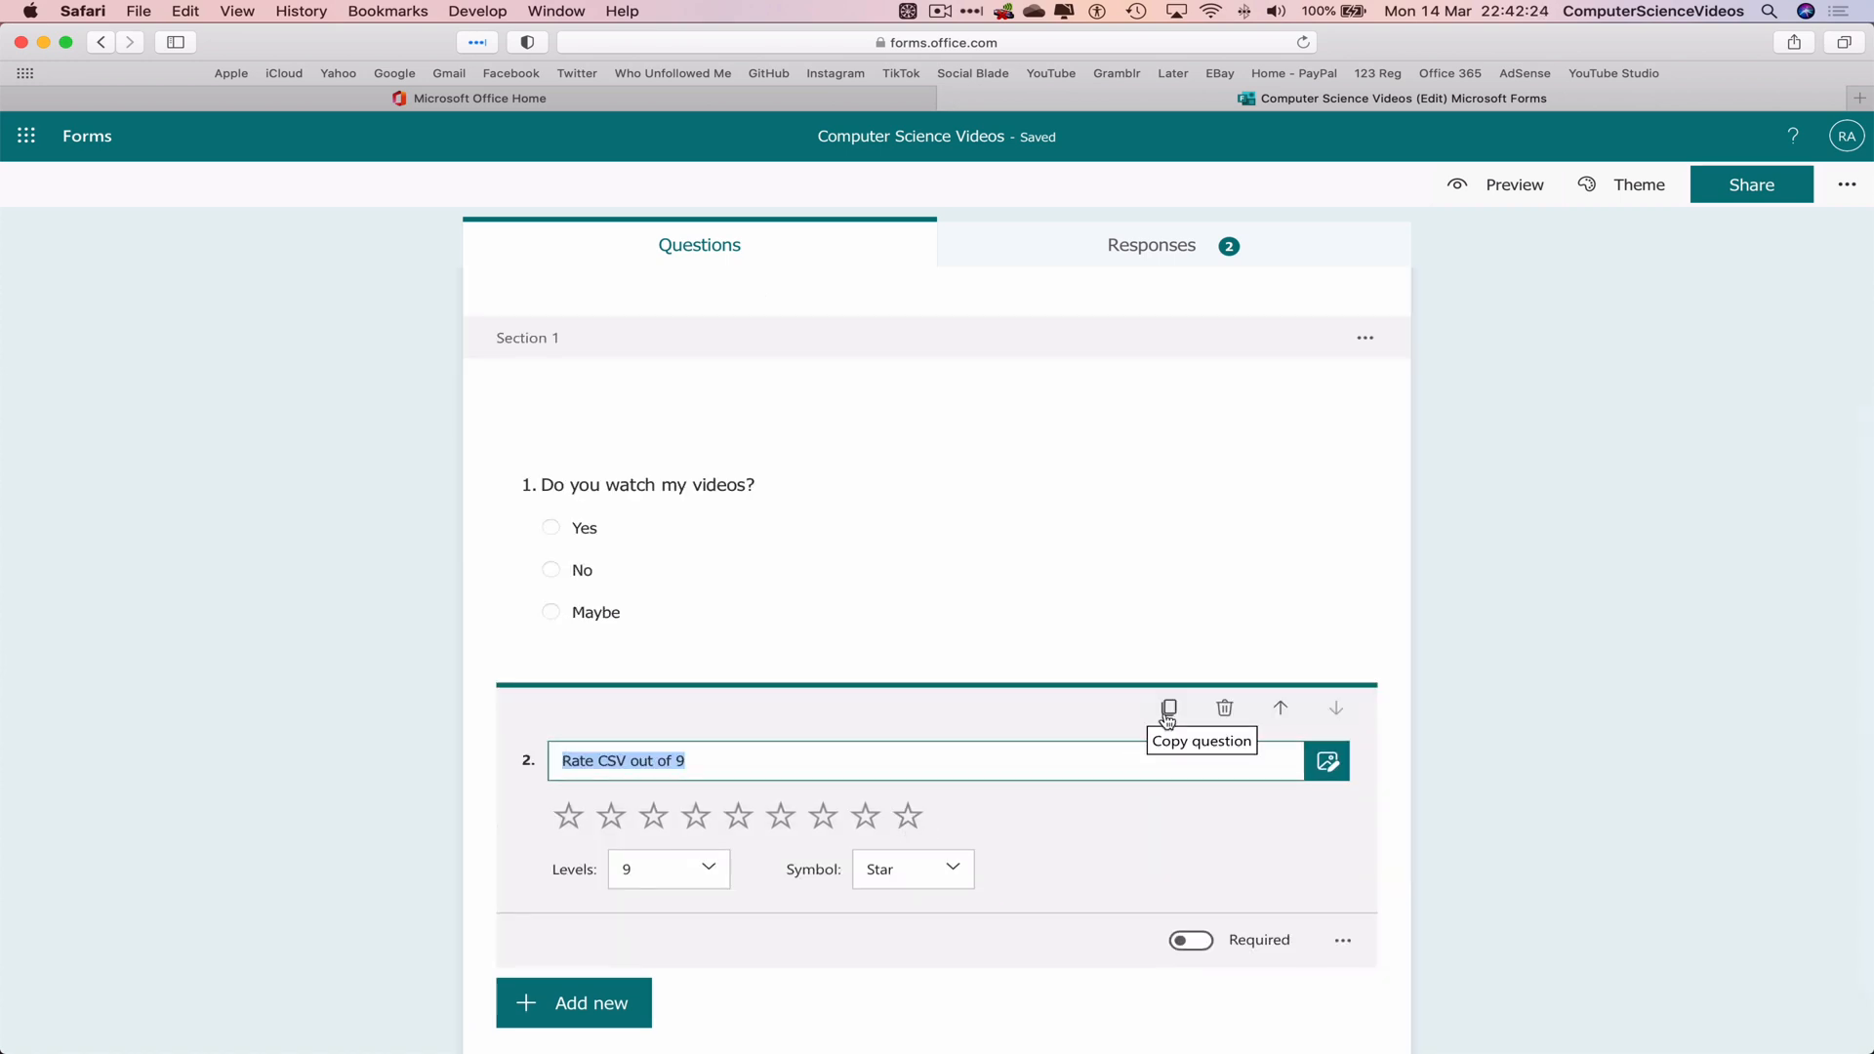
left_click(1168, 707)
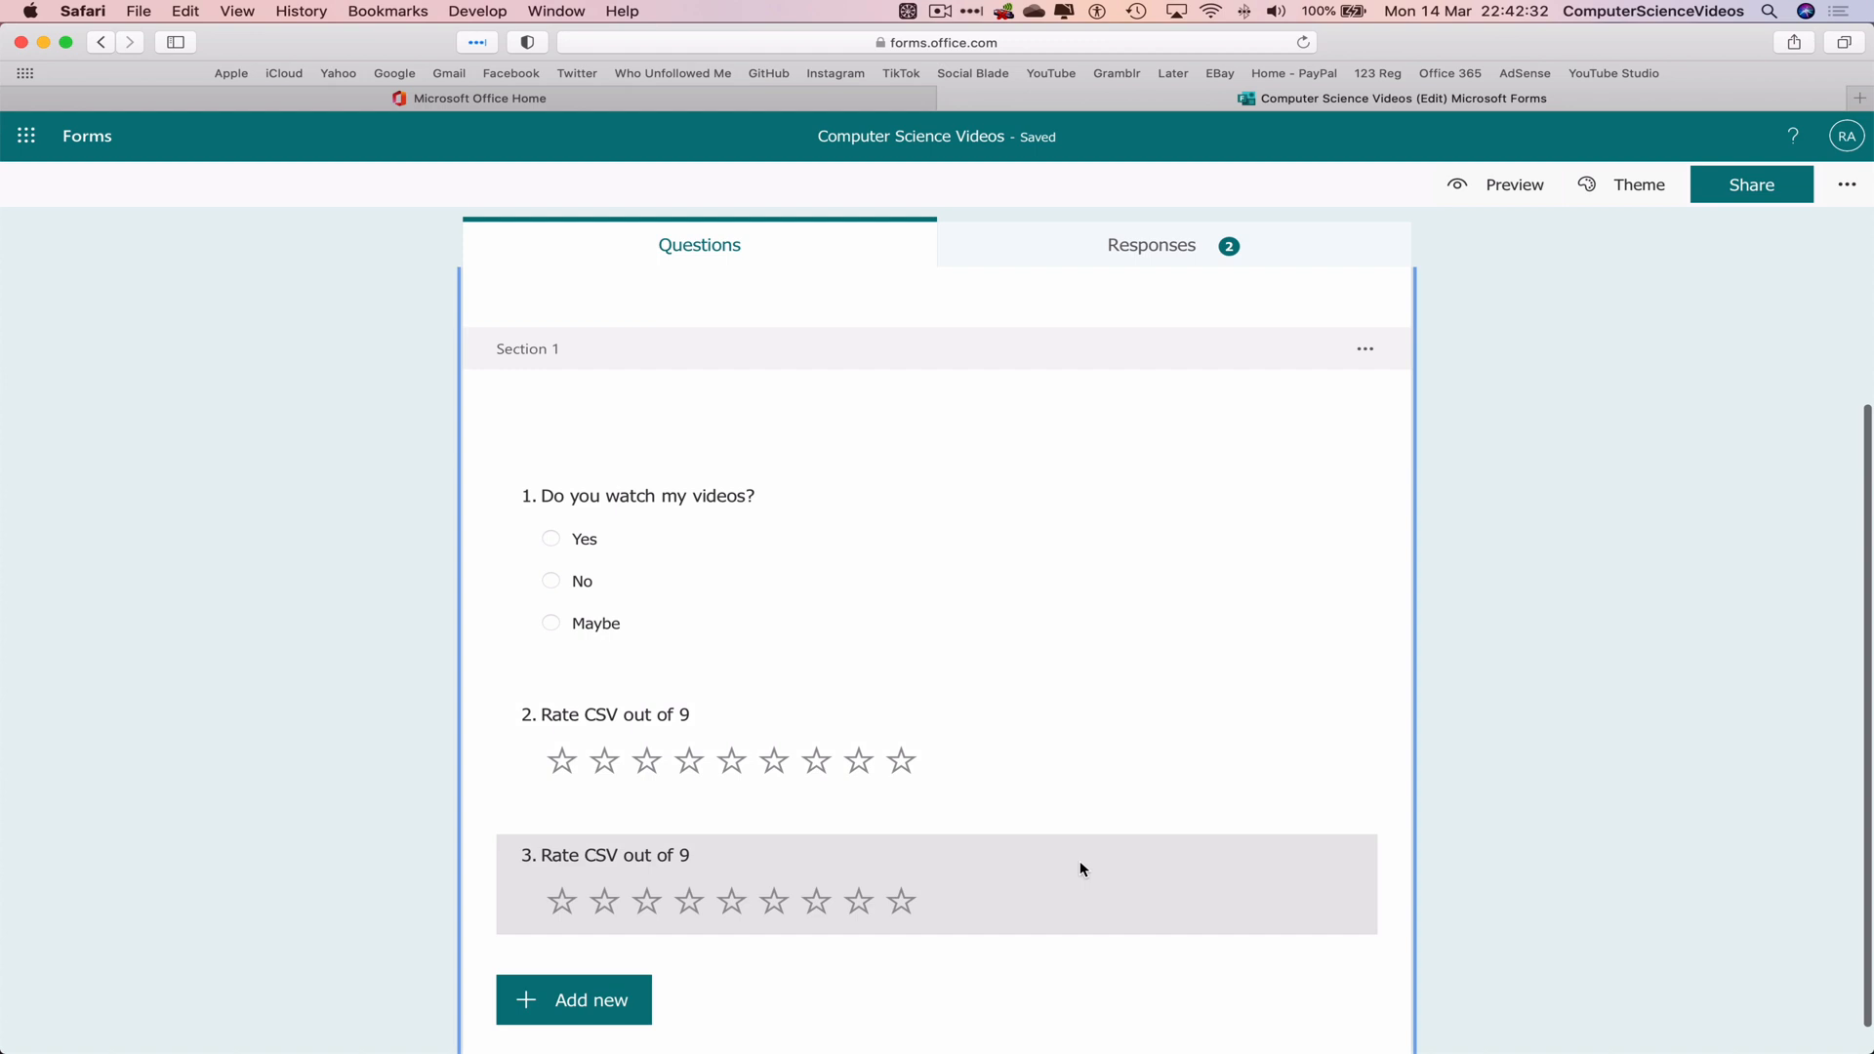
left_click(1225, 715)
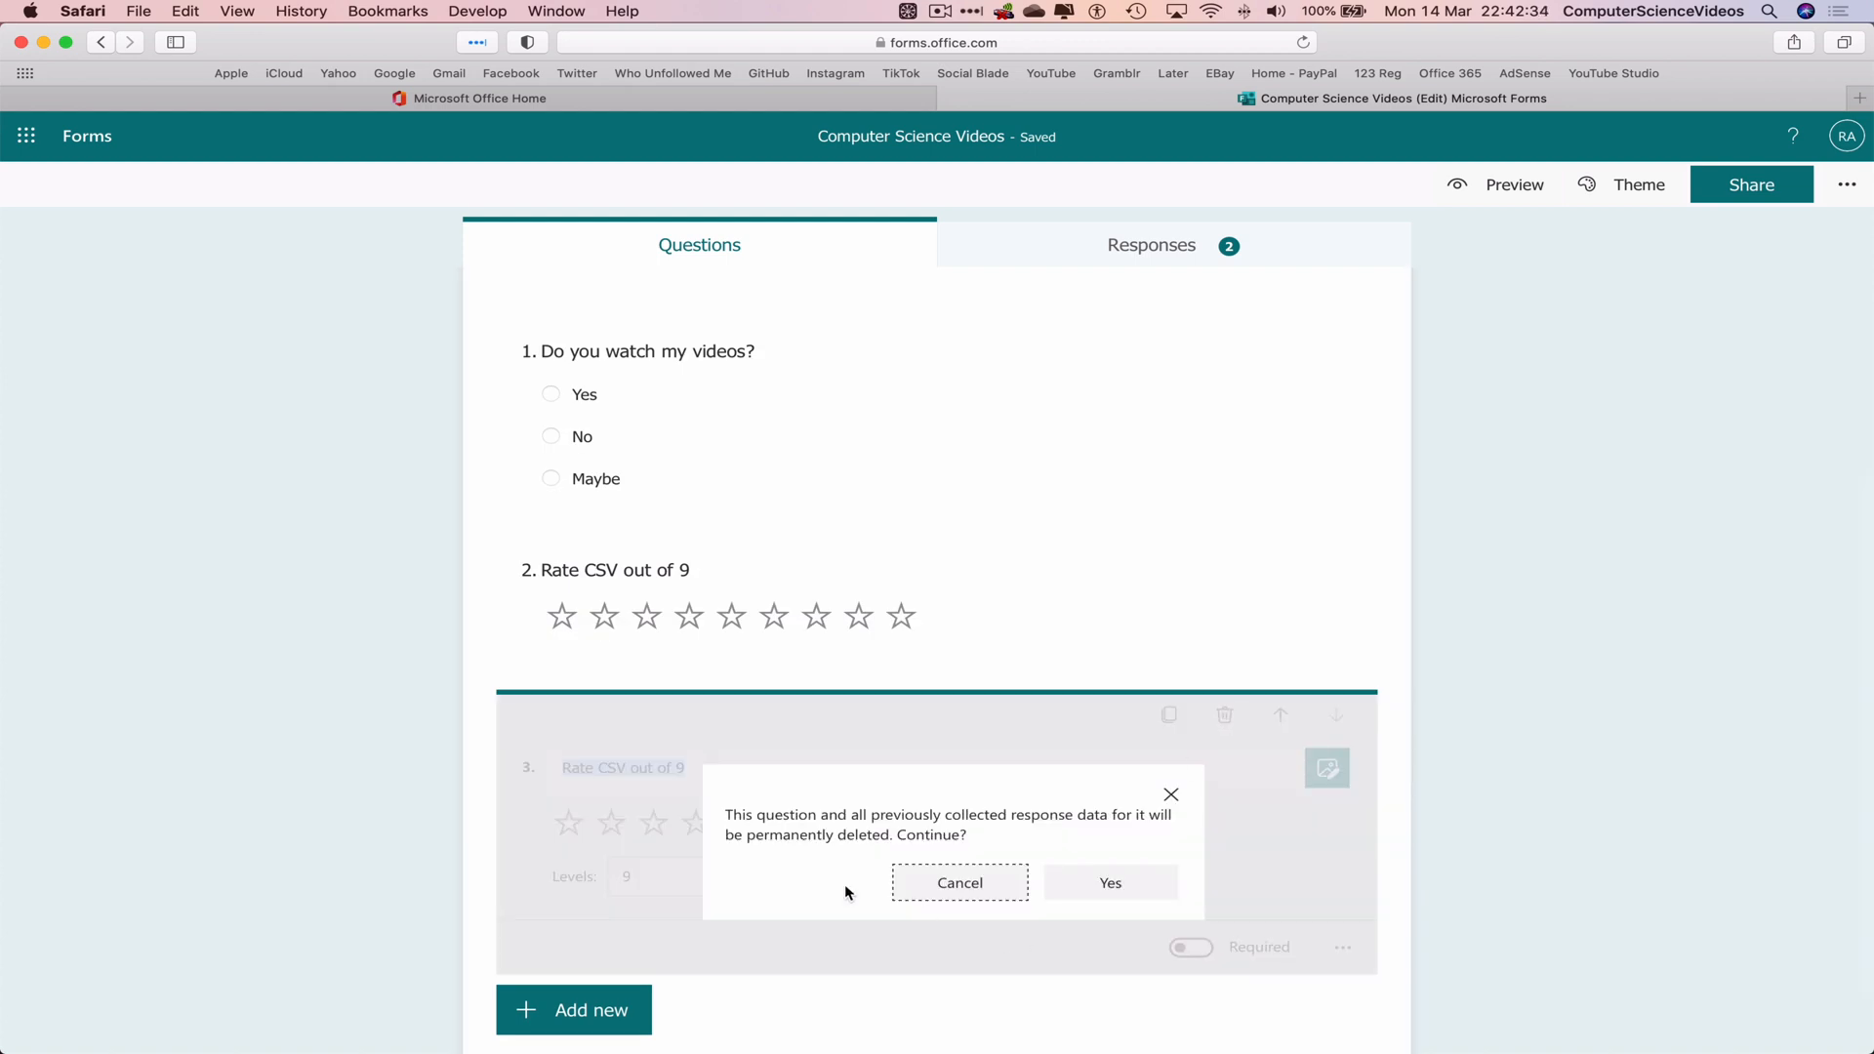
mouse_move(825, 843)
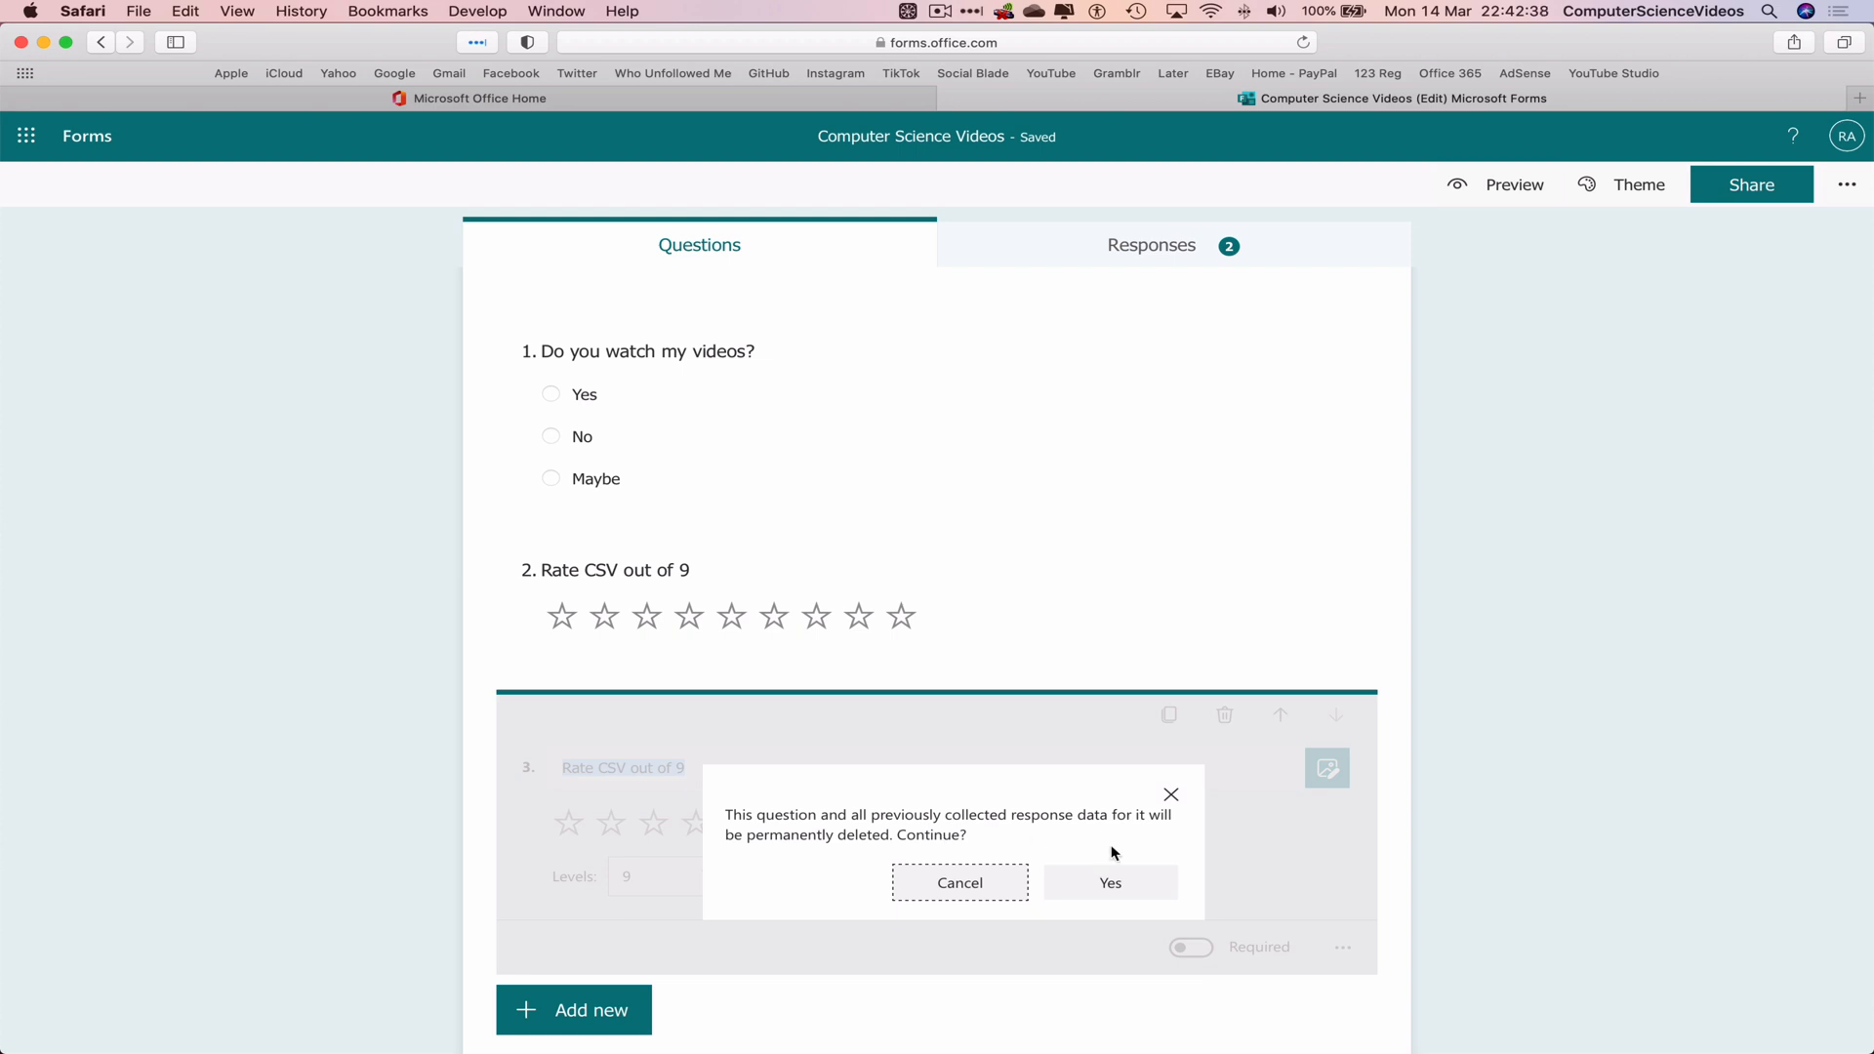
mouse_move(972, 822)
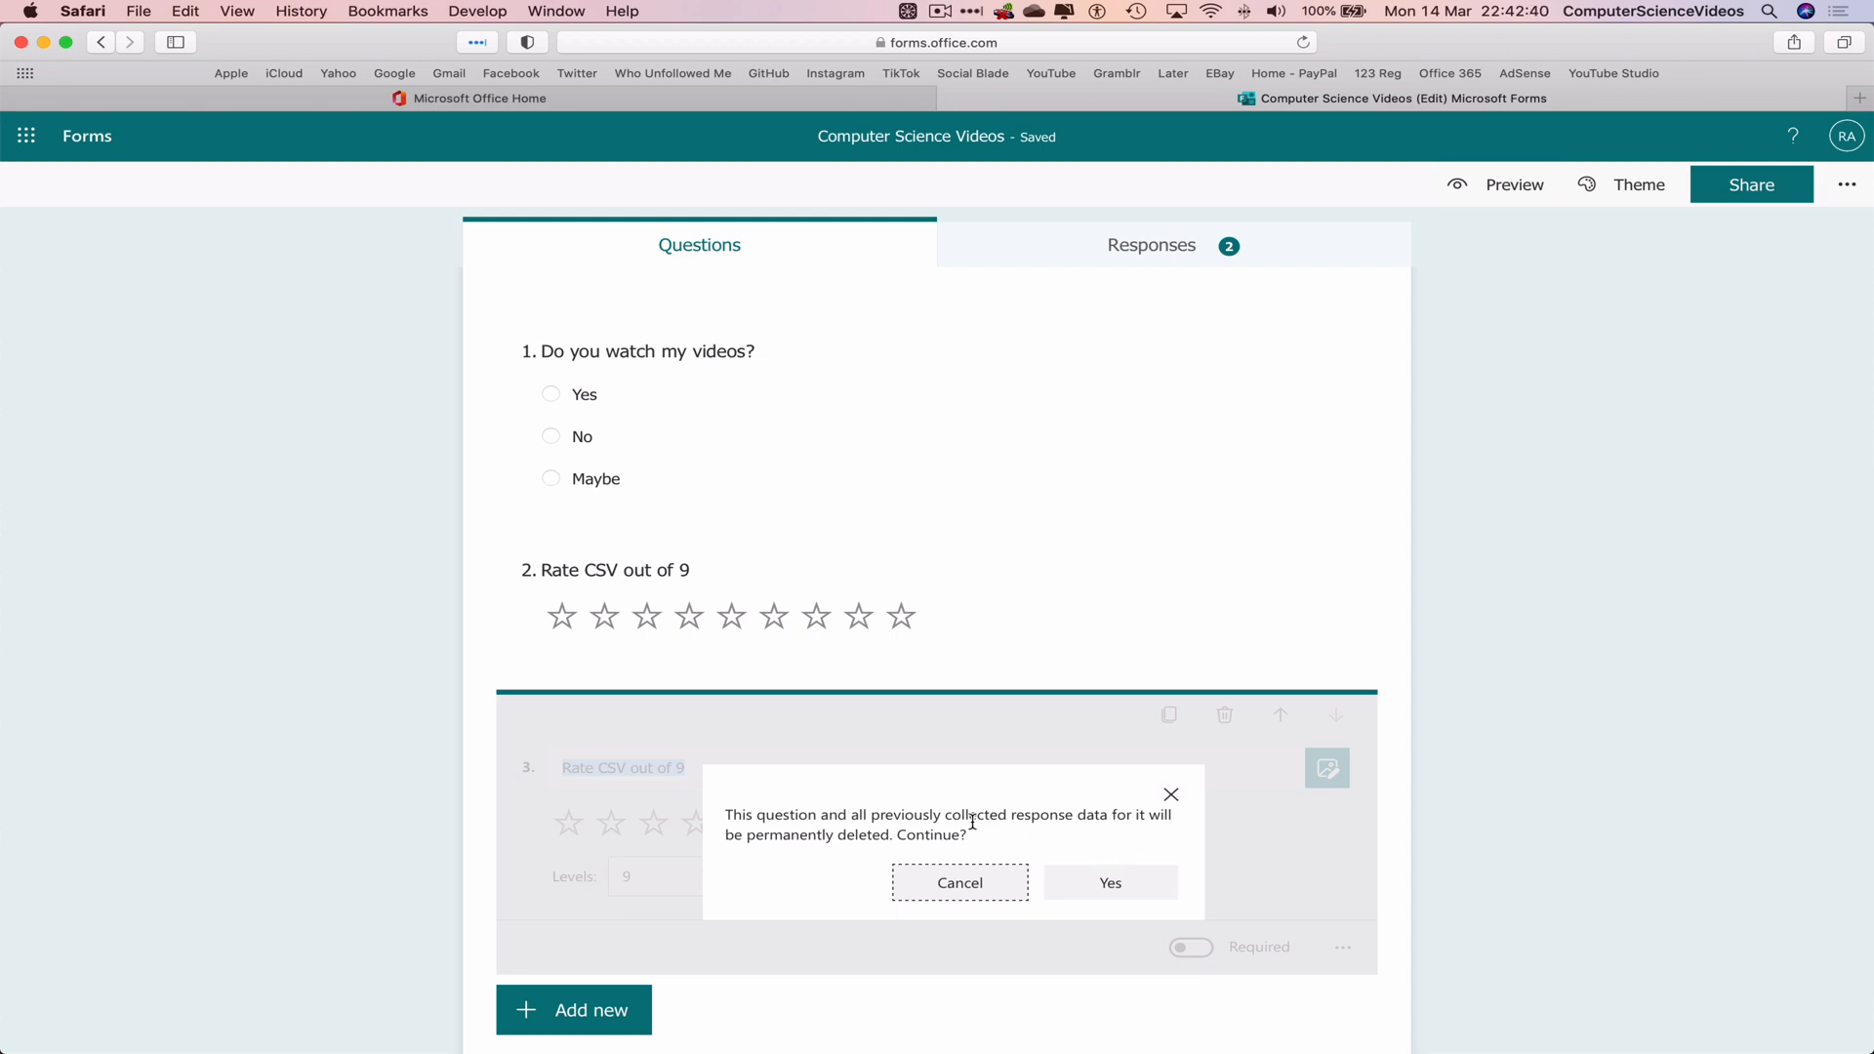
Step: Confirm deleting duplicate question 3, leaving two questions, and start adding a new question
left_click(1109, 882)
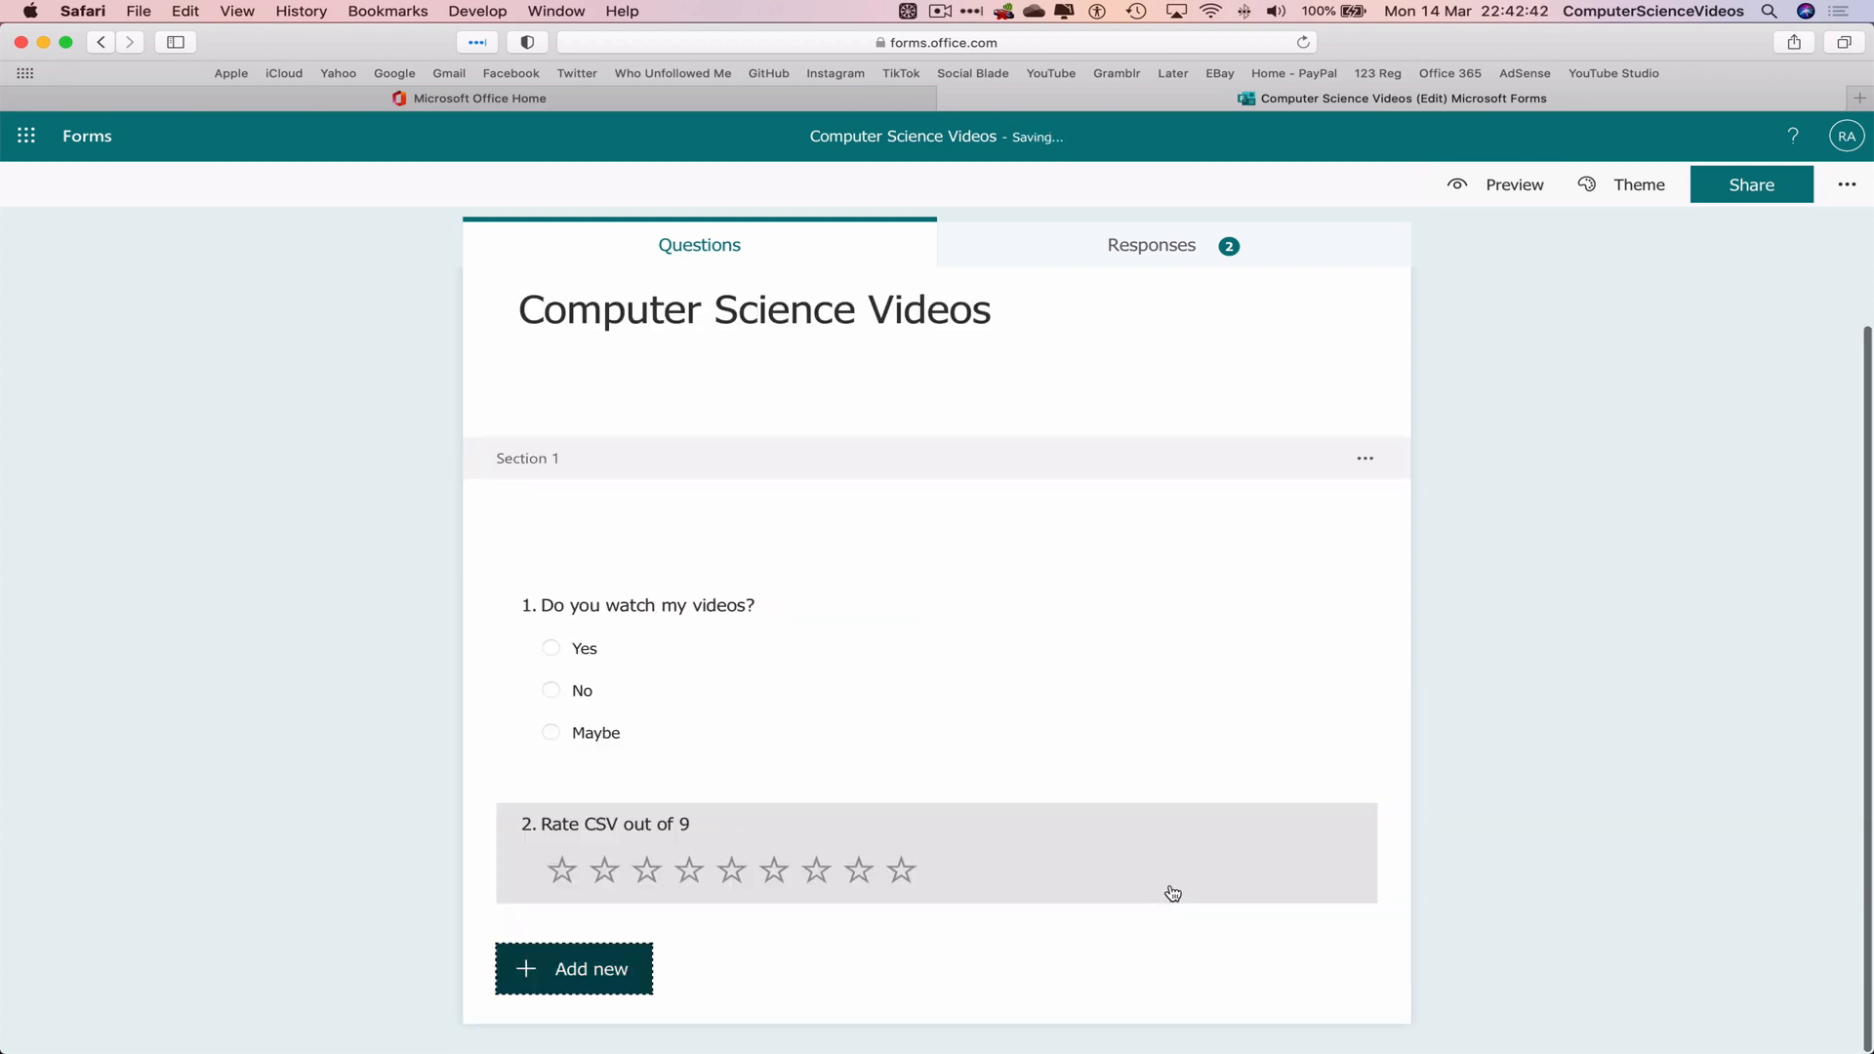
mouse_move(1595, 716)
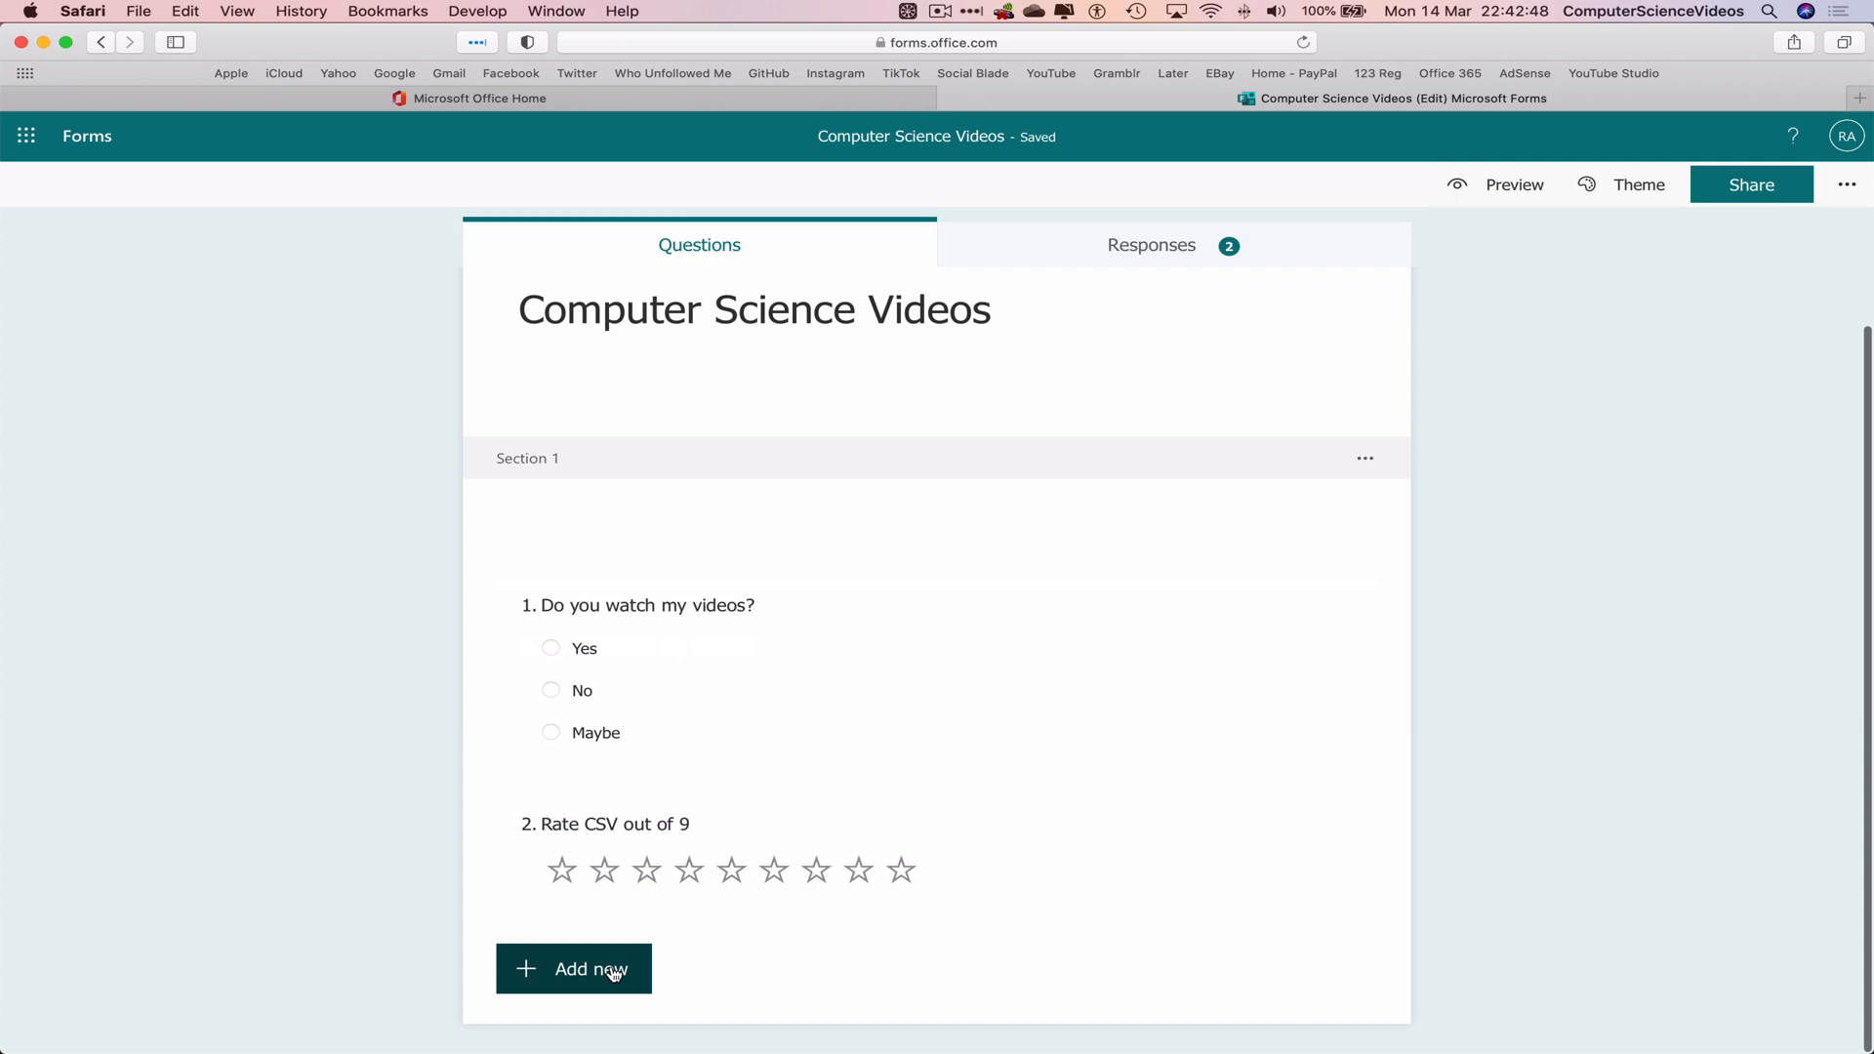
left_click(574, 968)
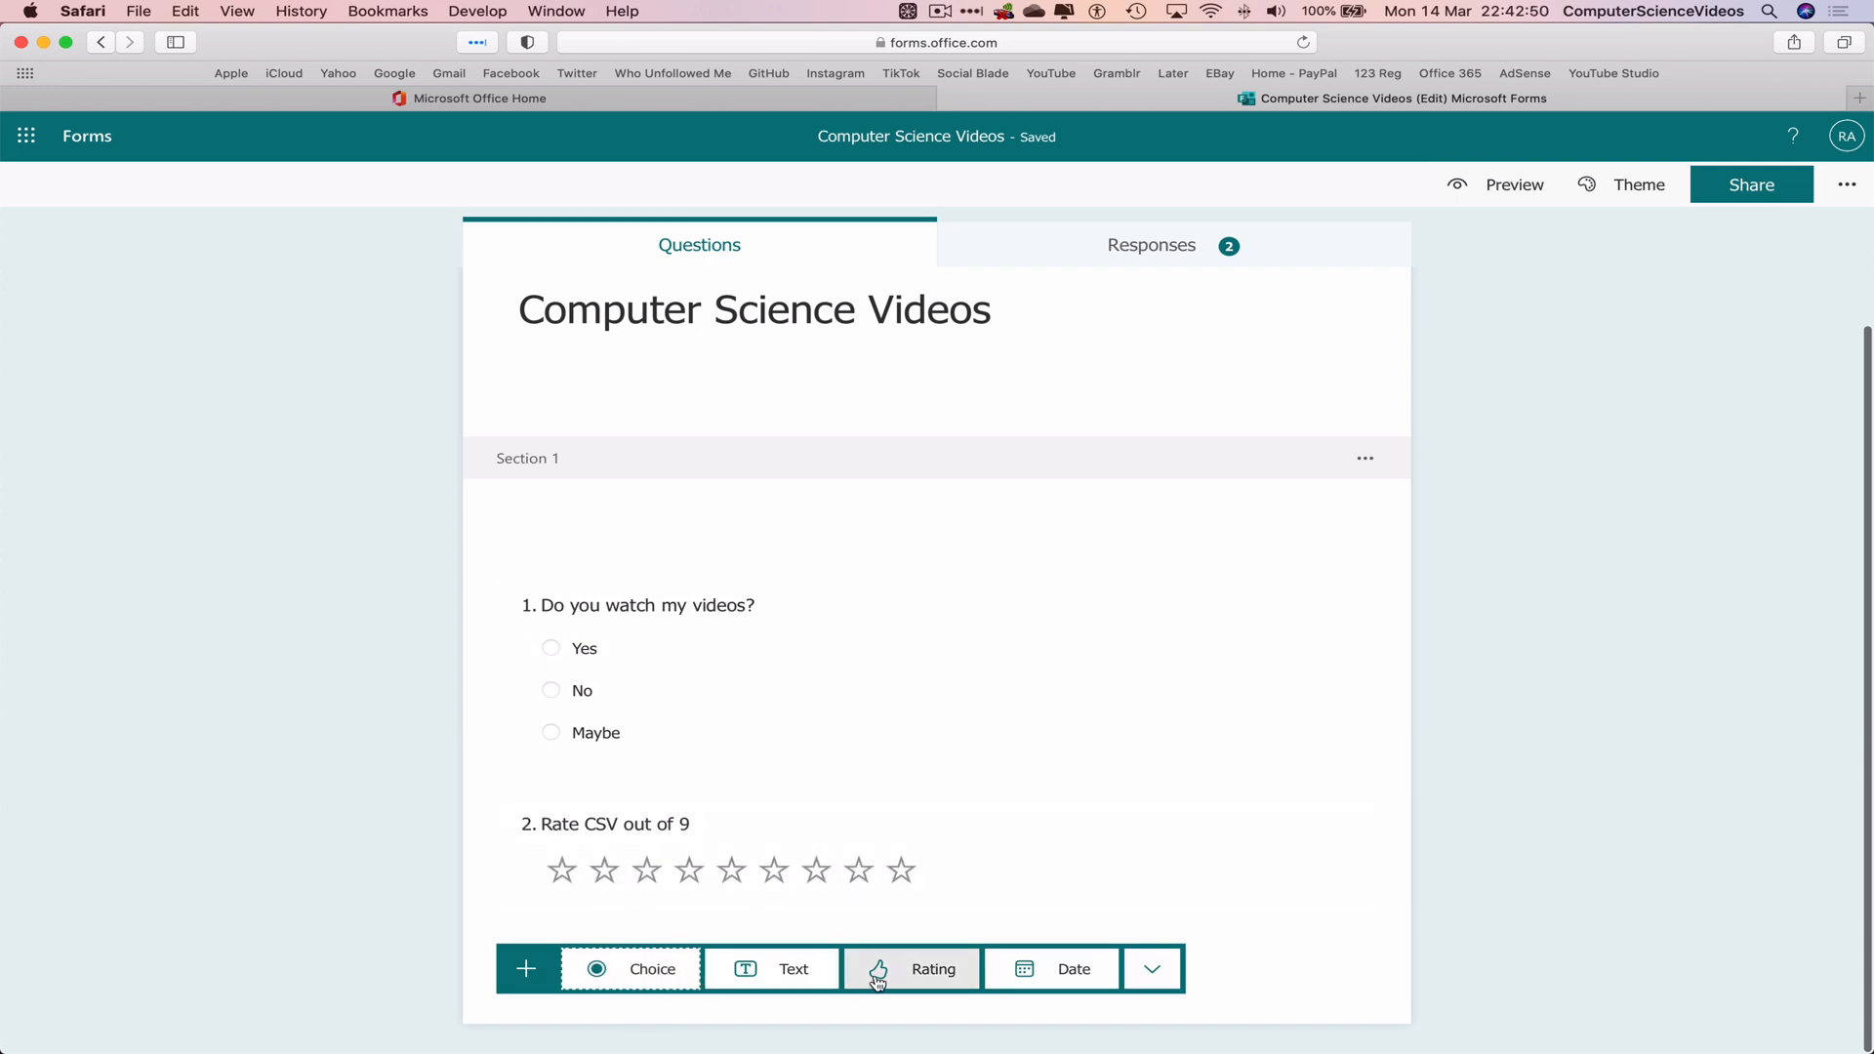
Step: Add a blank Choice question as question 3, then delete it so two questions remain
left_click(652, 968)
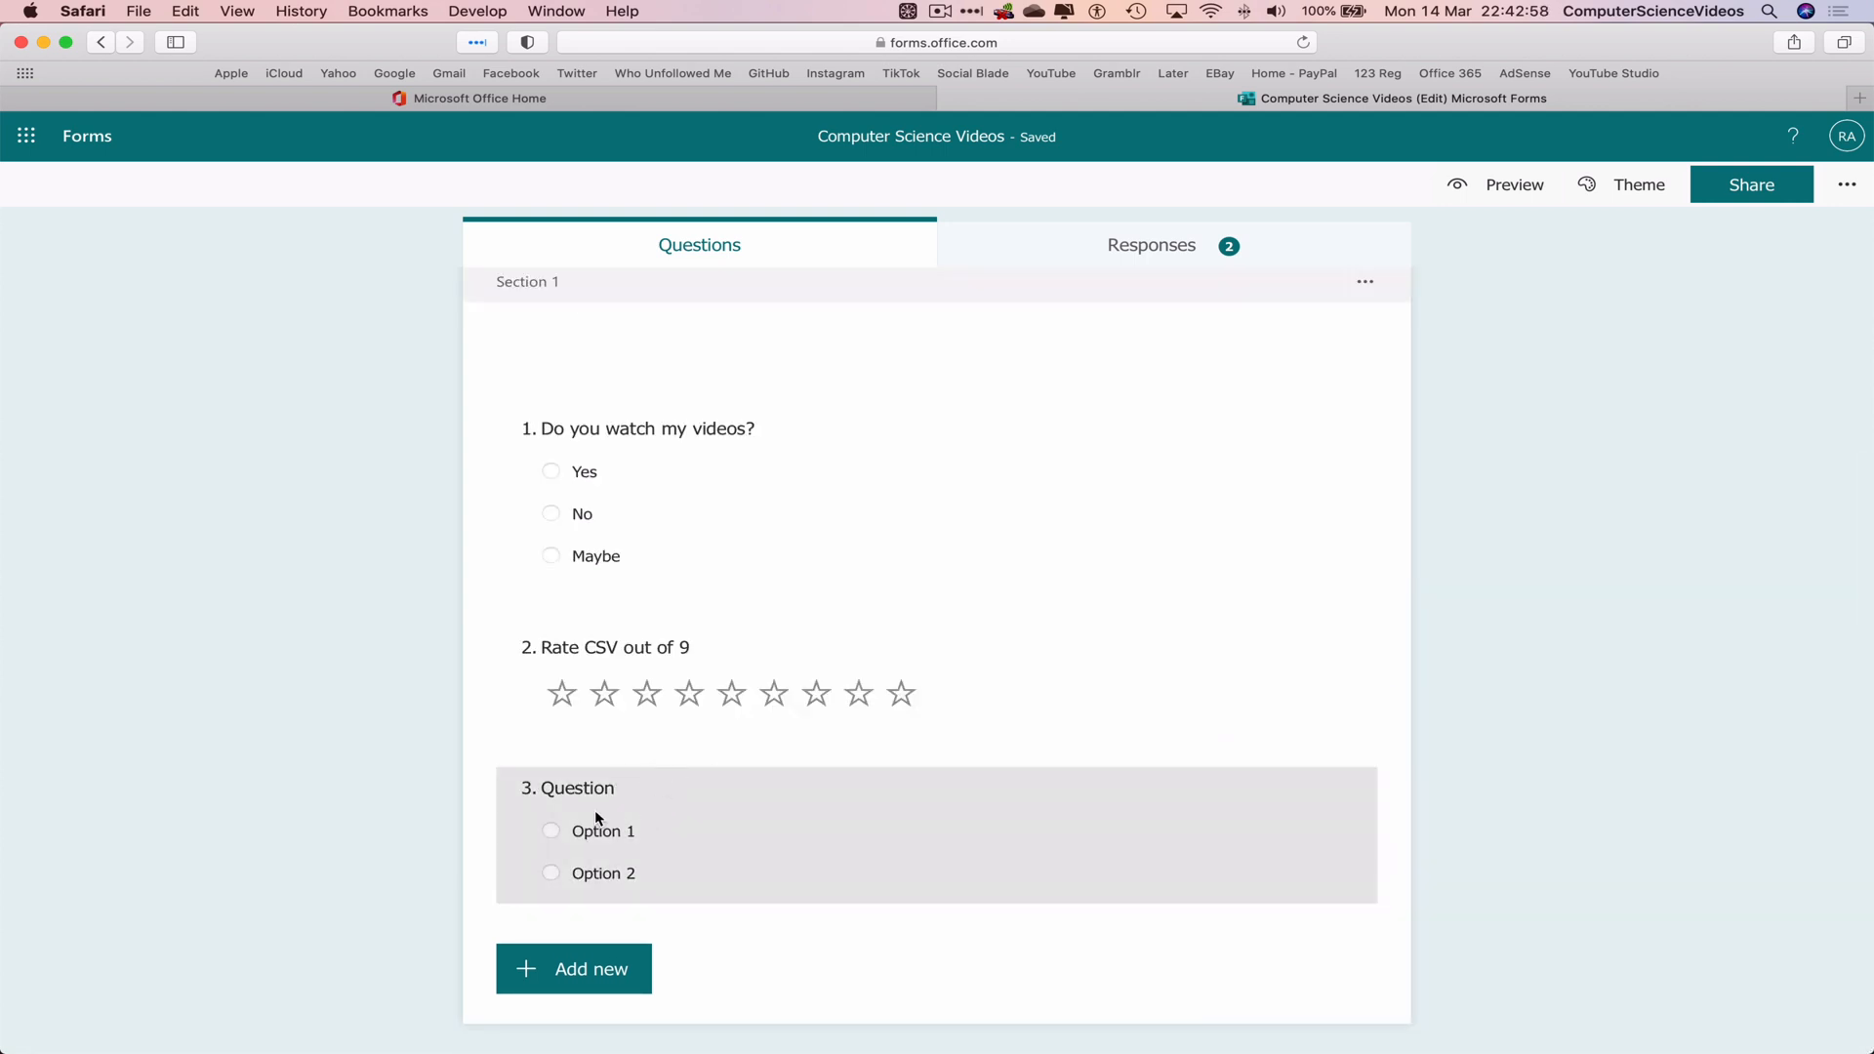
left_click(577, 786)
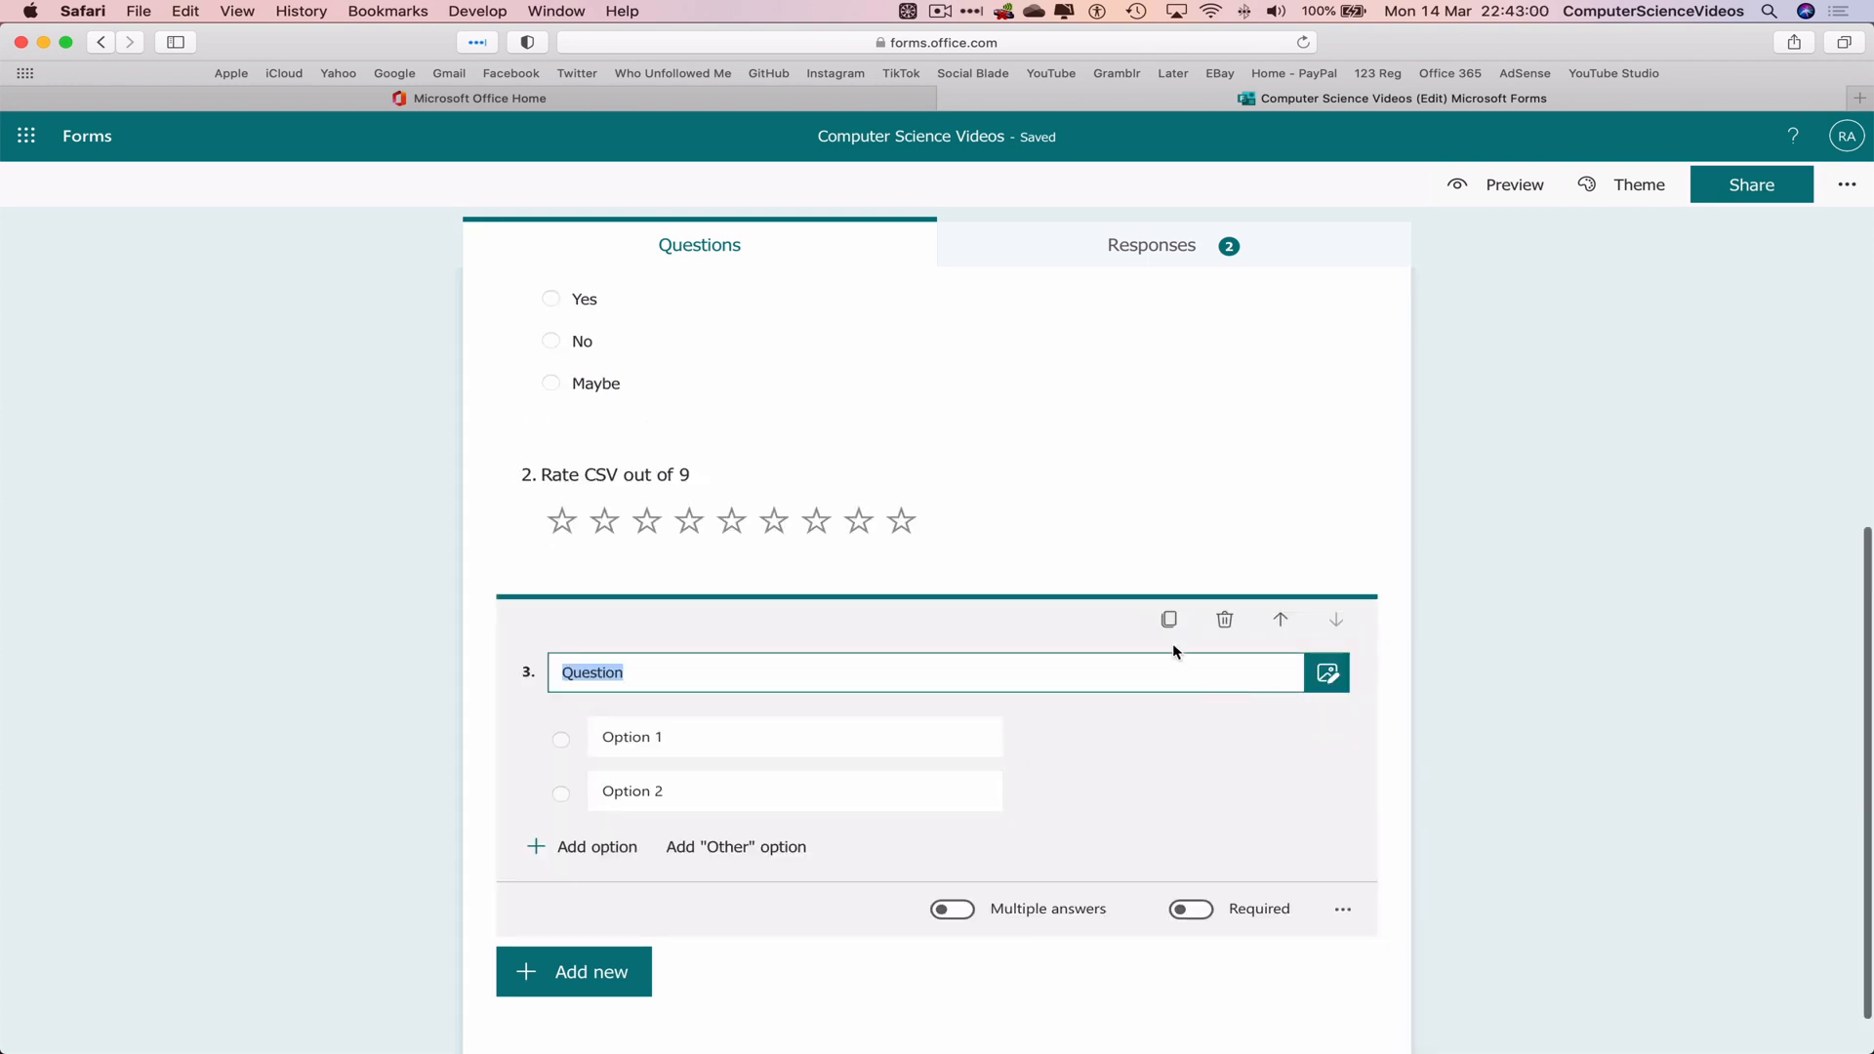
left_click(1169, 619)
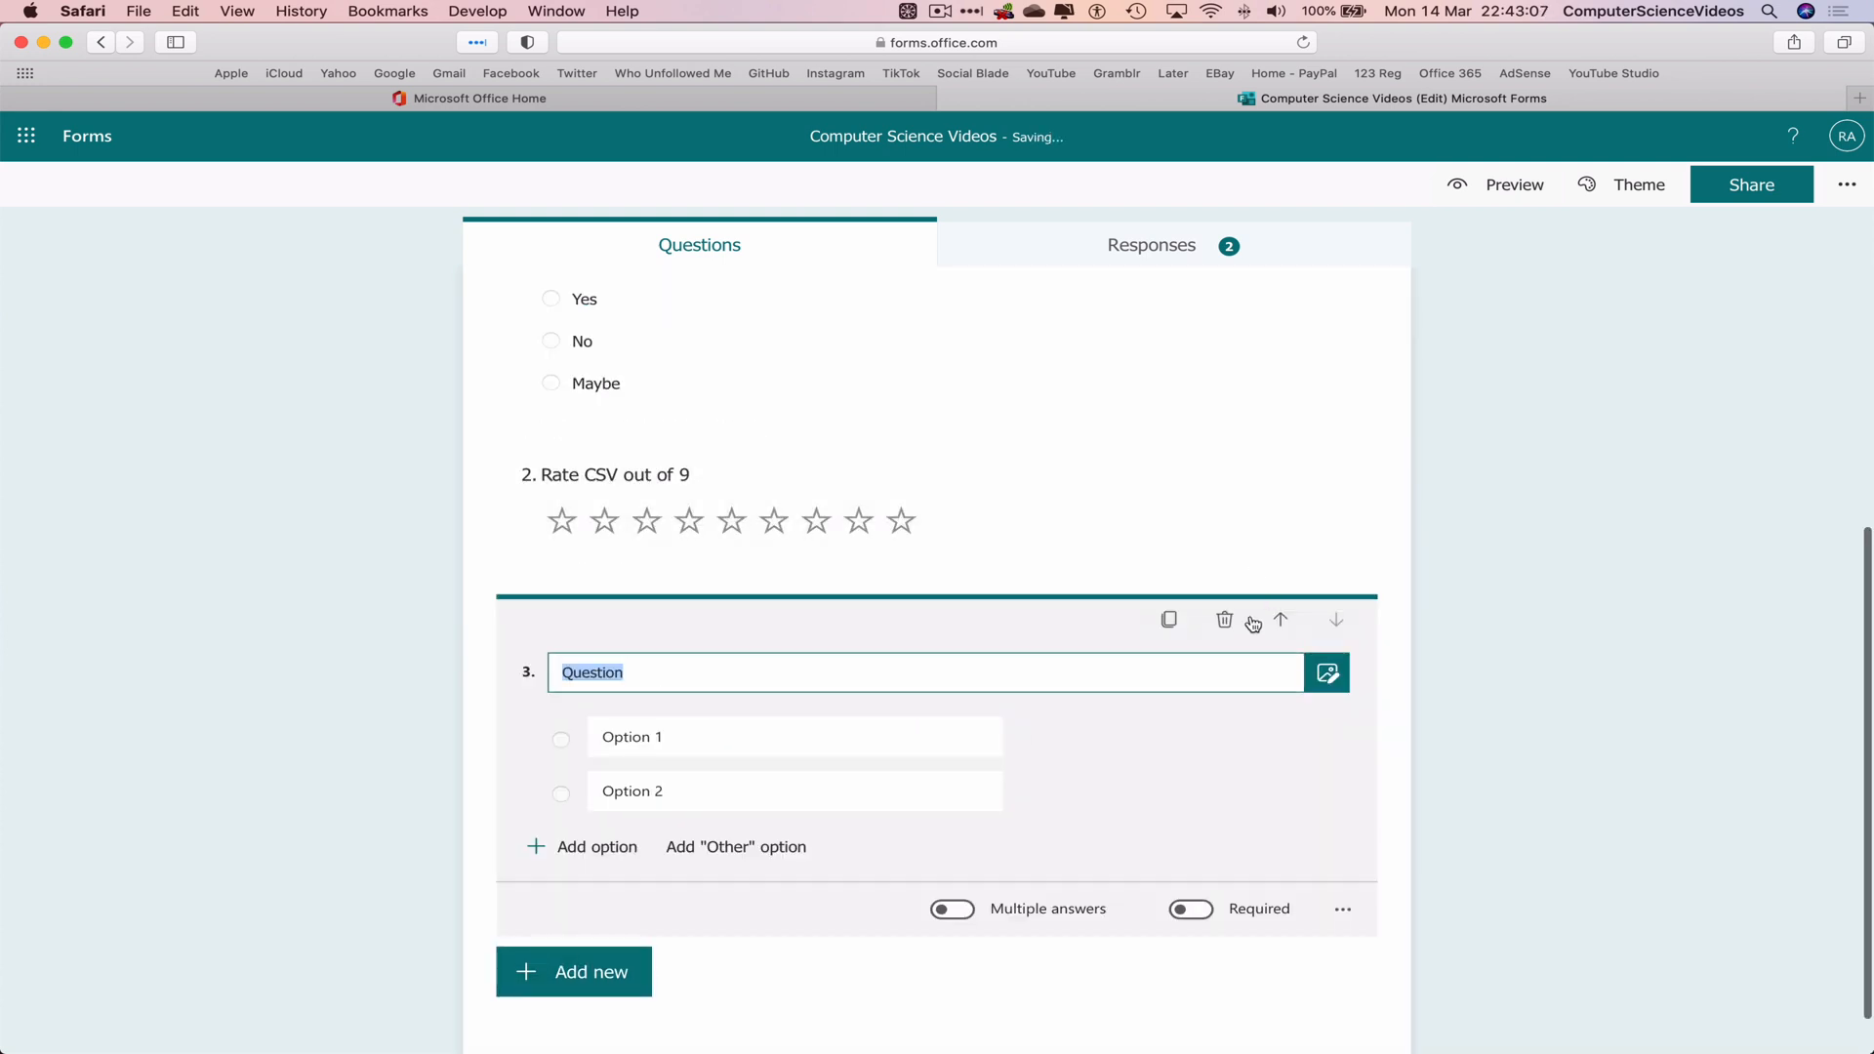
left_click(1224, 621)
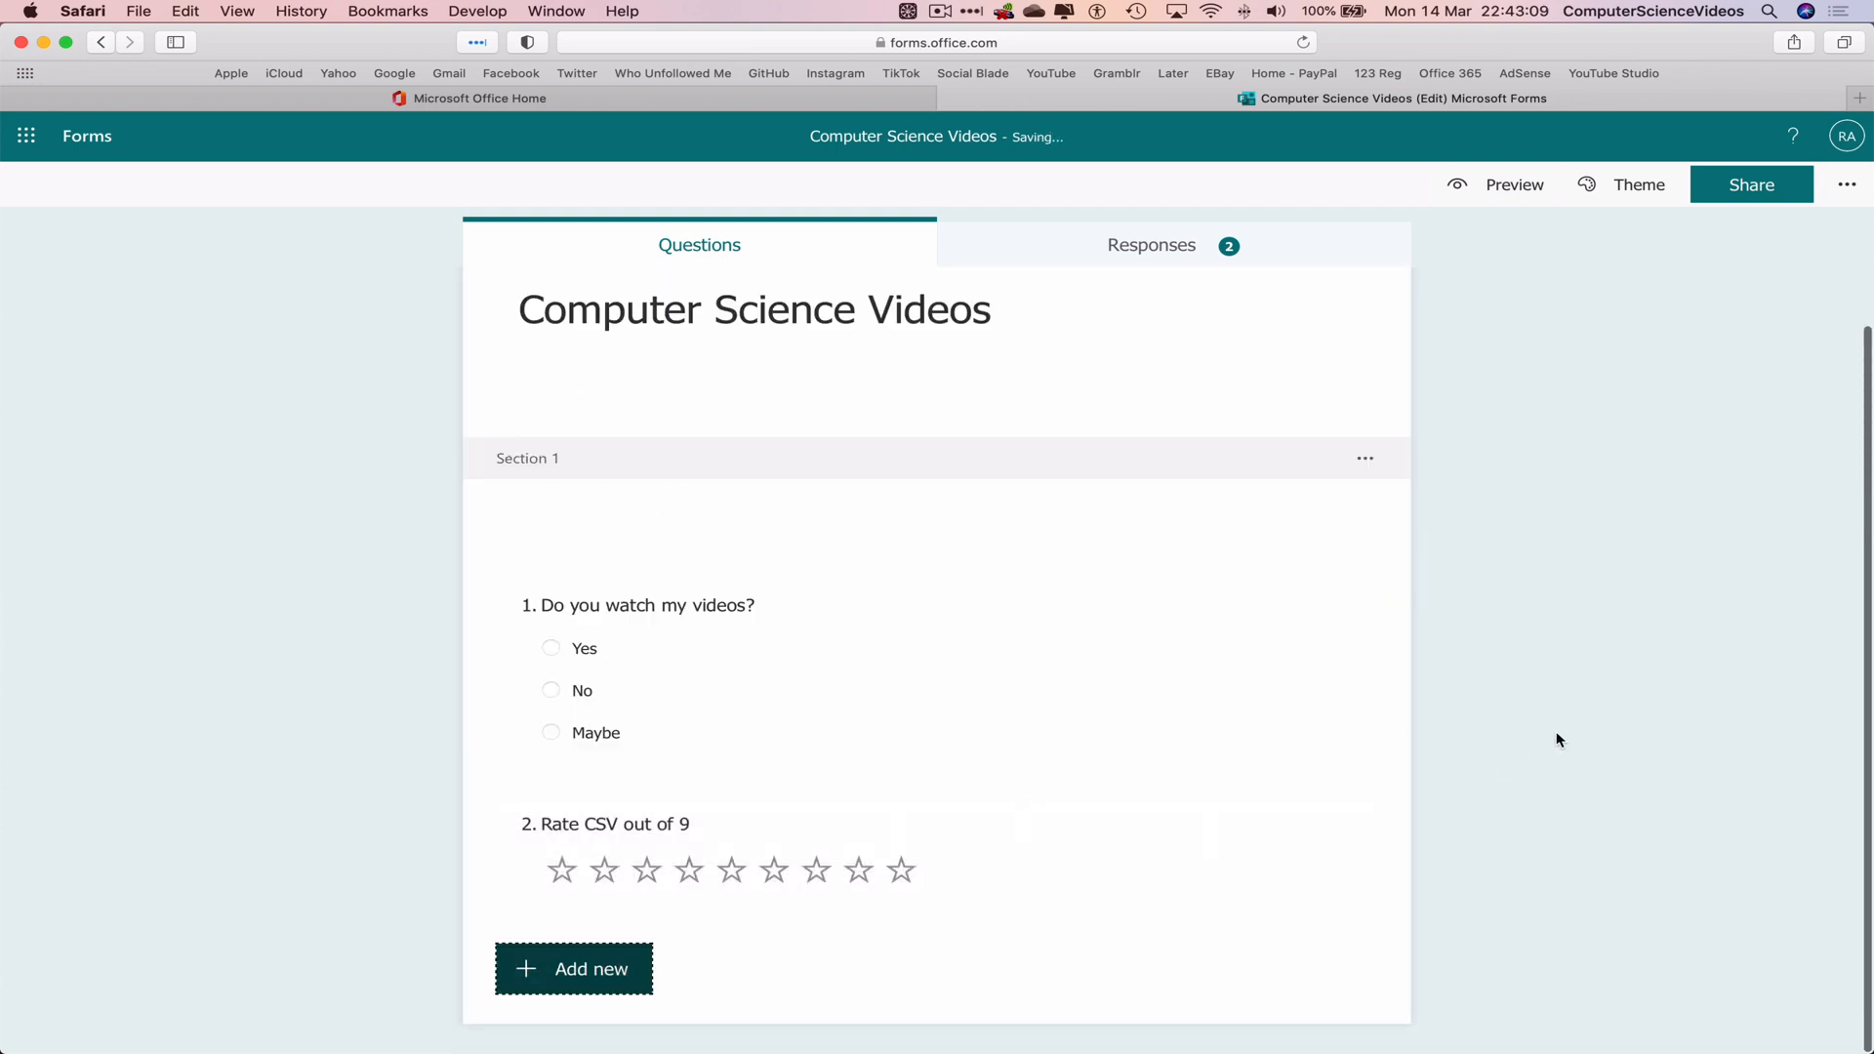
Step: Close Safari and confirm leaving the form page, returning to the desktop
left_click(82, 11)
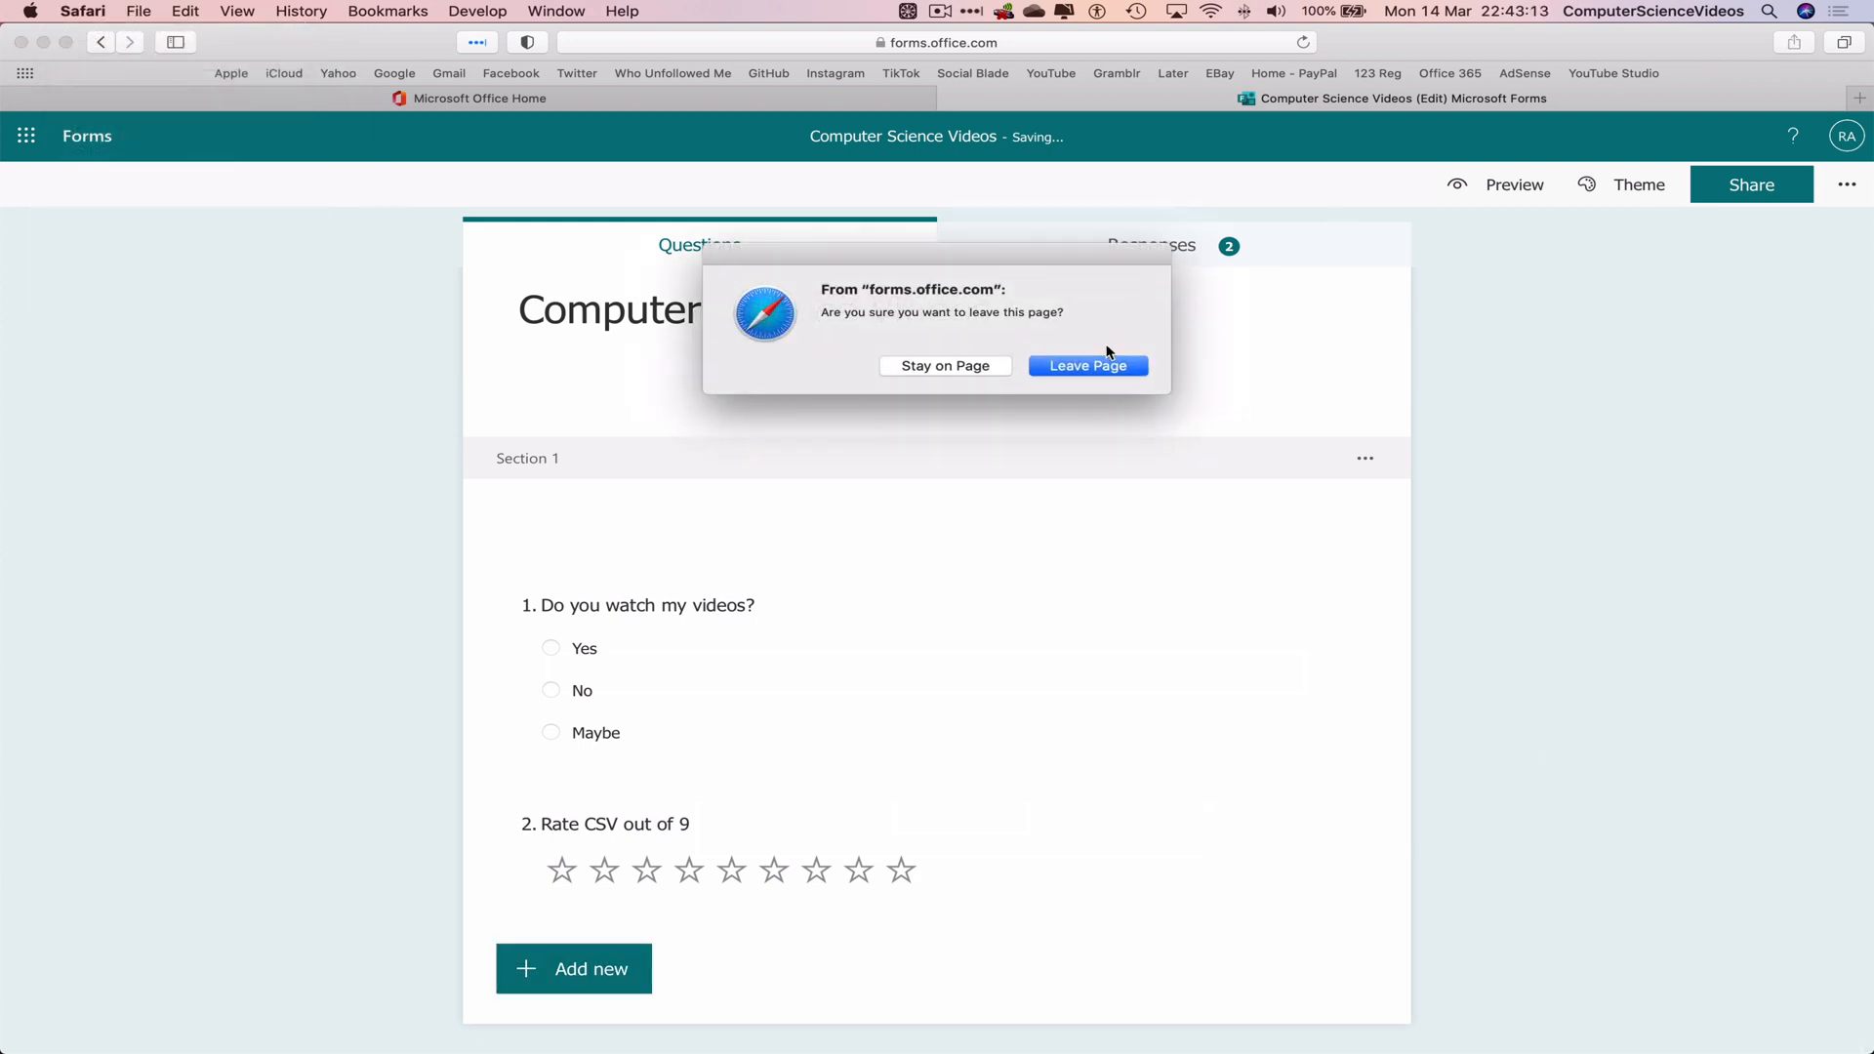
left_click(1086, 365)
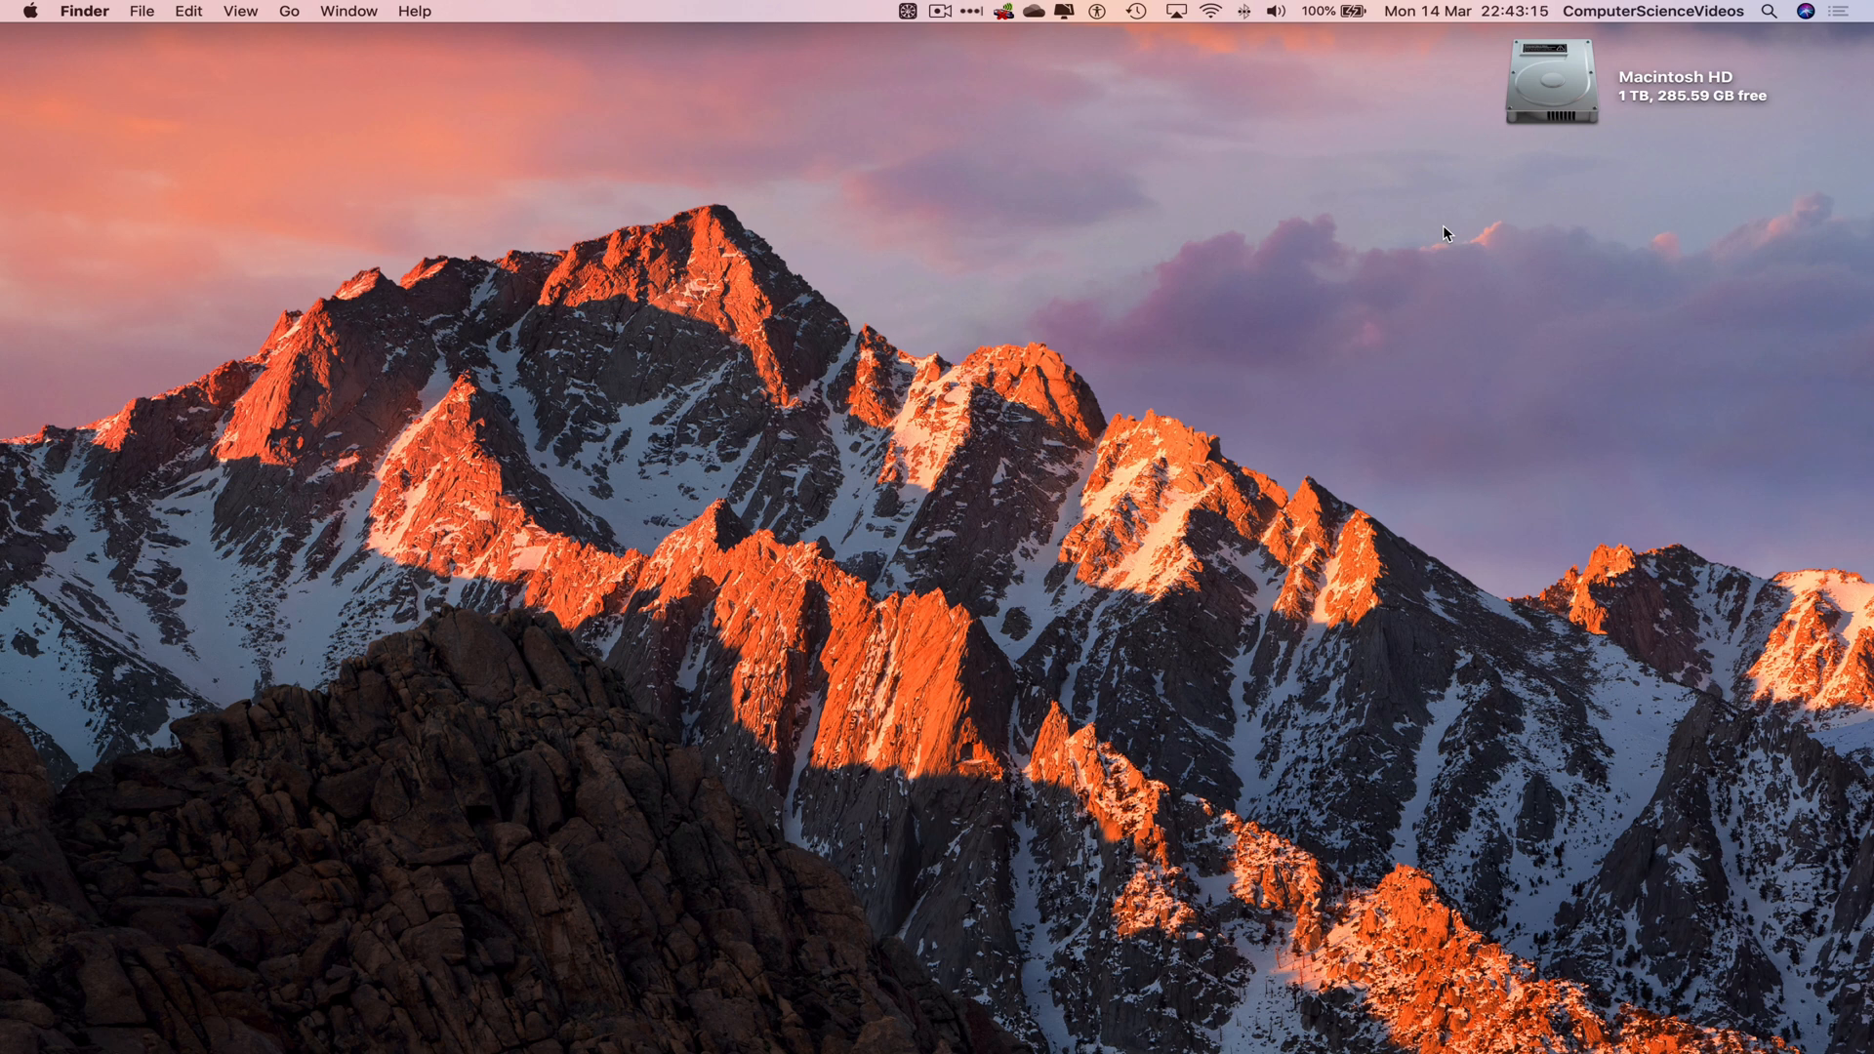